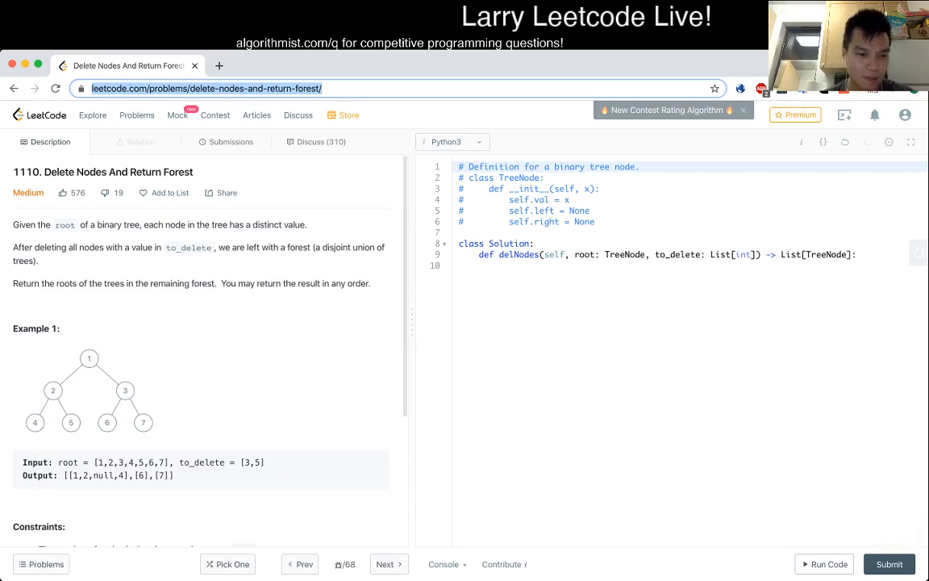
Add delete = set(to_delete) below the delNodes signature.
scroll(down, 3)
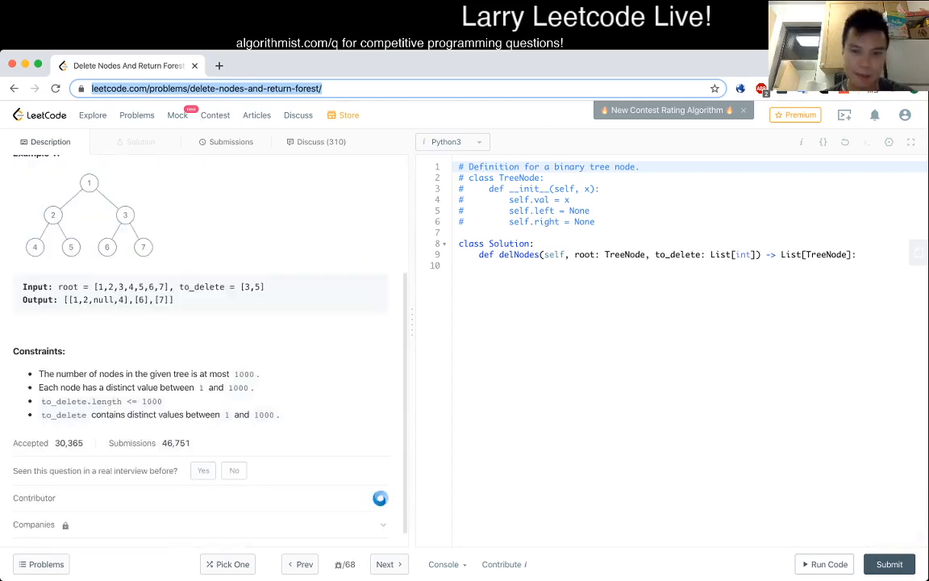
scroll(up, 3)
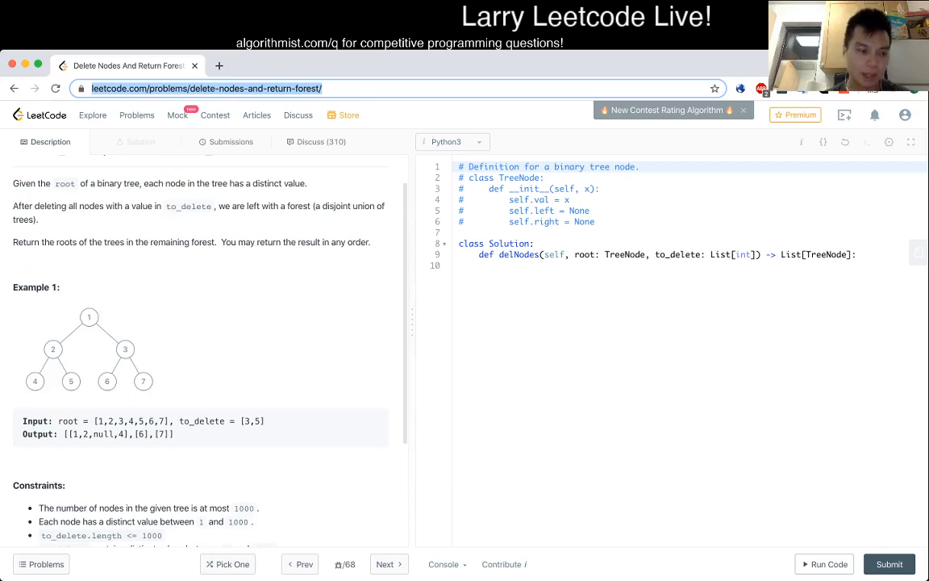
scroll(up, 3)
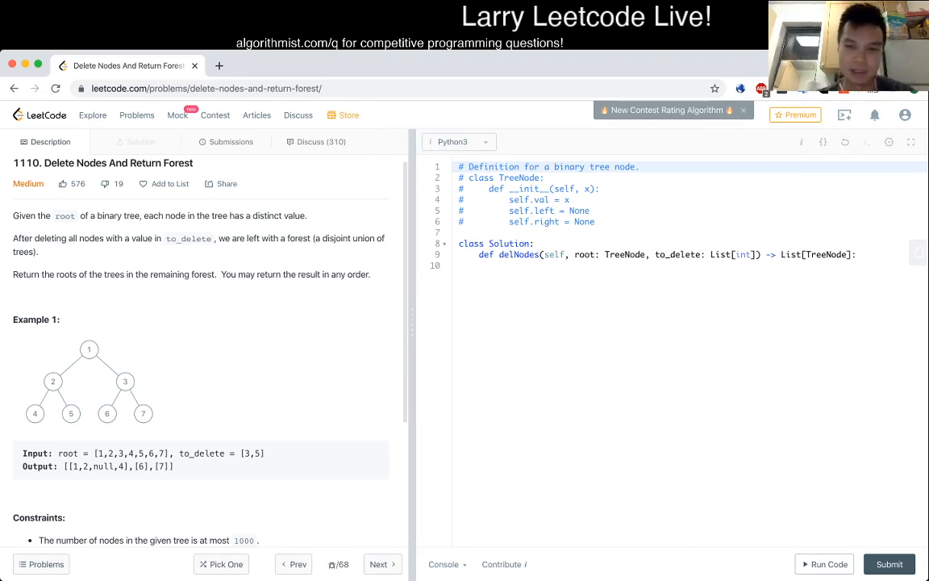
click(524, 265)
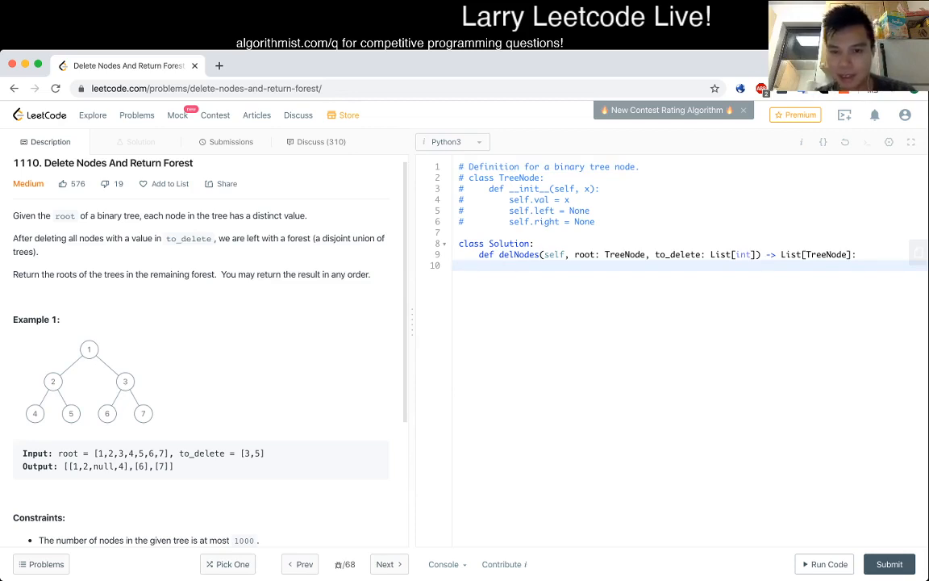
text(delete)
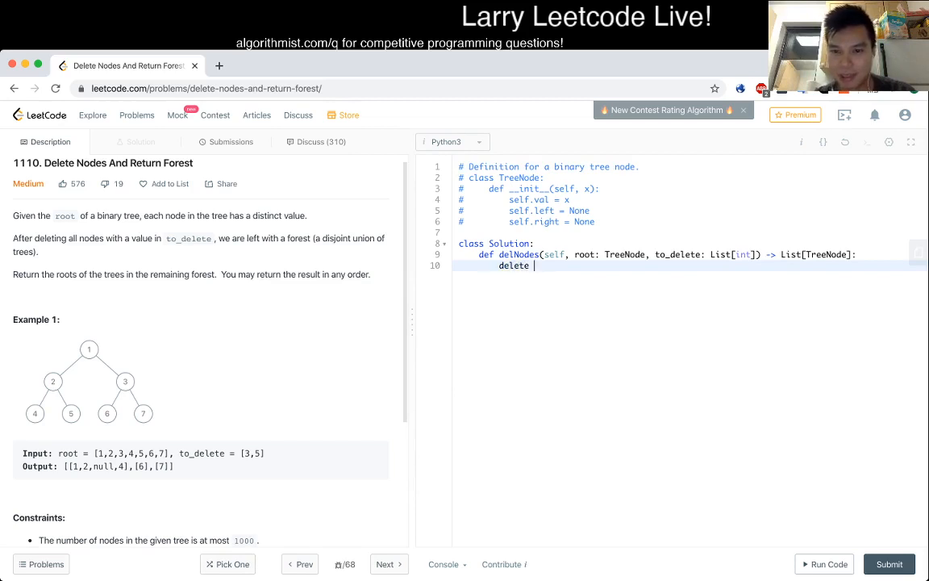
text(= set(t_)
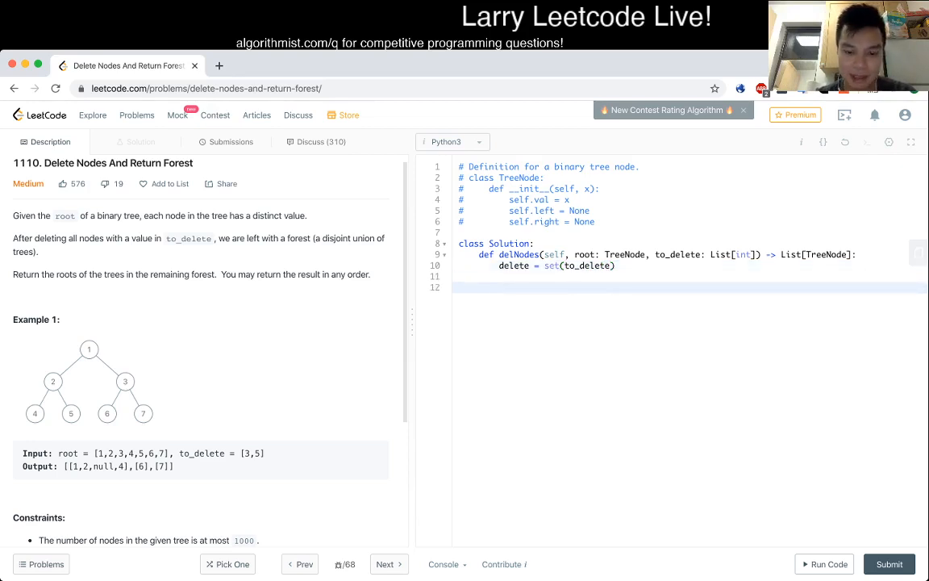
Add an empty dfs(node) helper stub.
text(def)
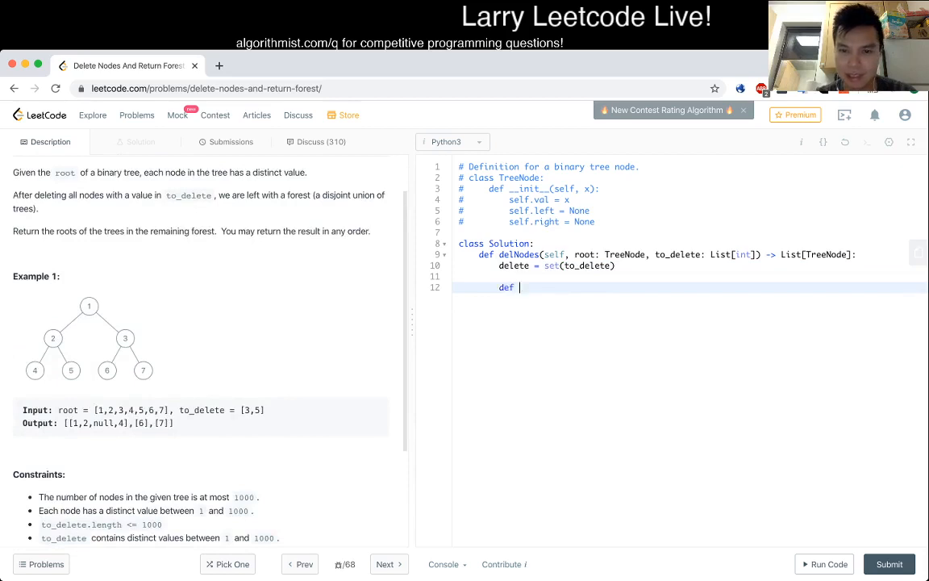
text(dfs())
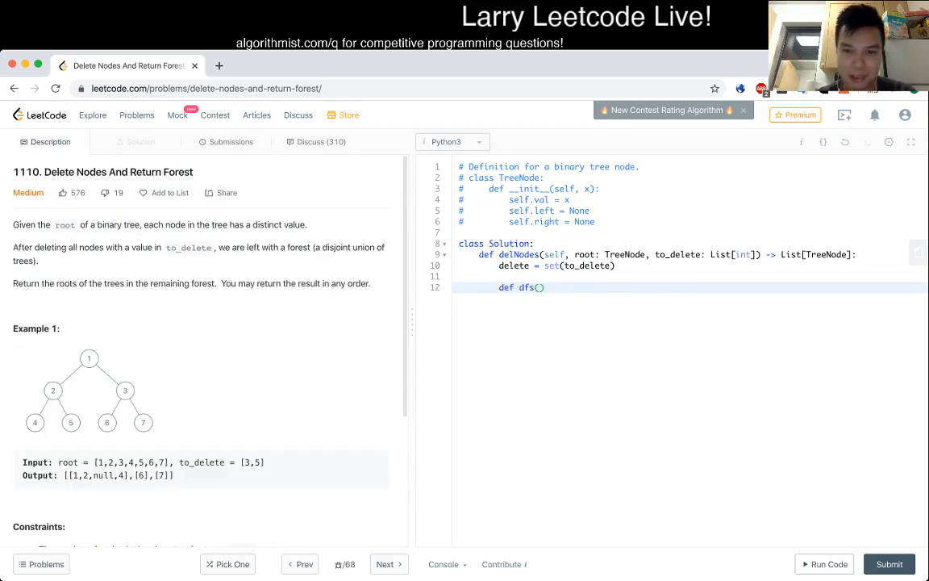
text(:)
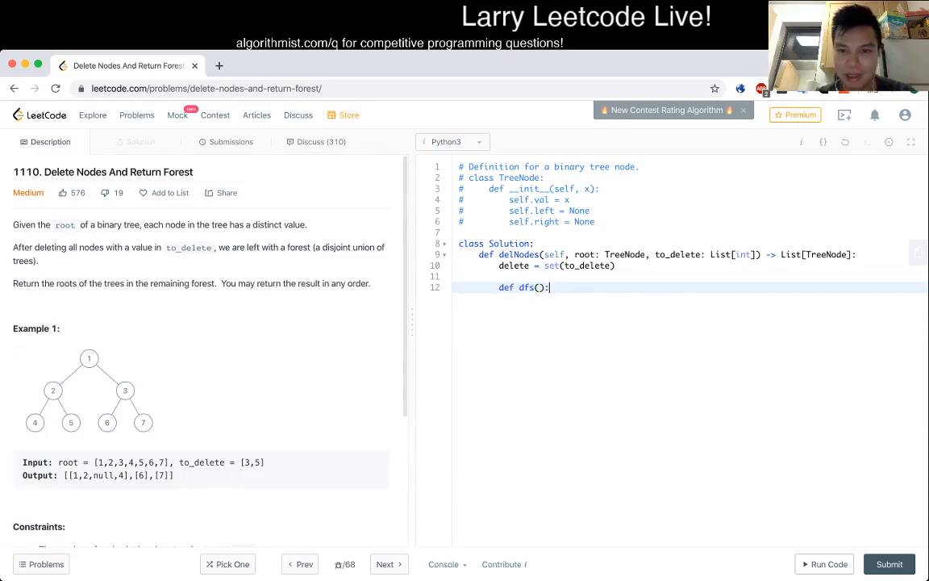
text(node,)
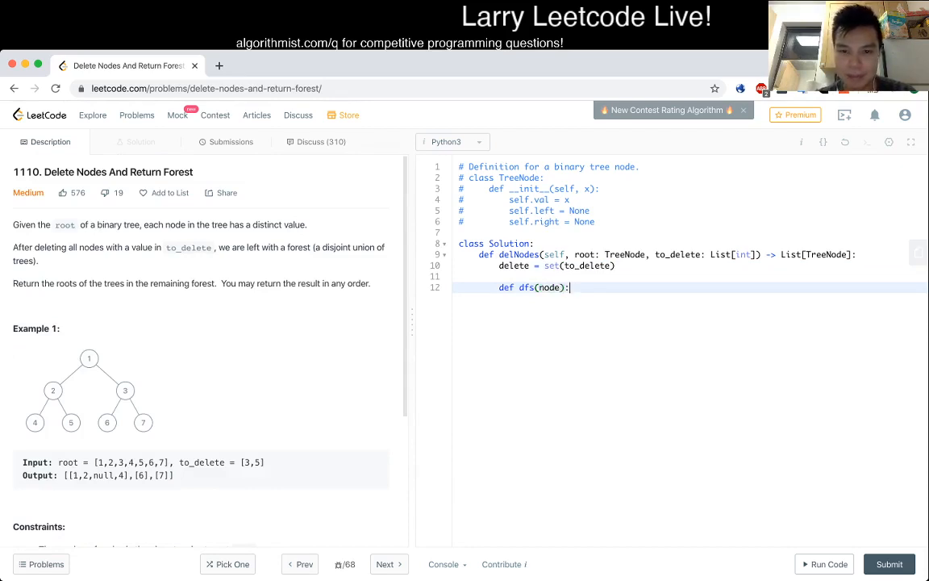
key(enter)
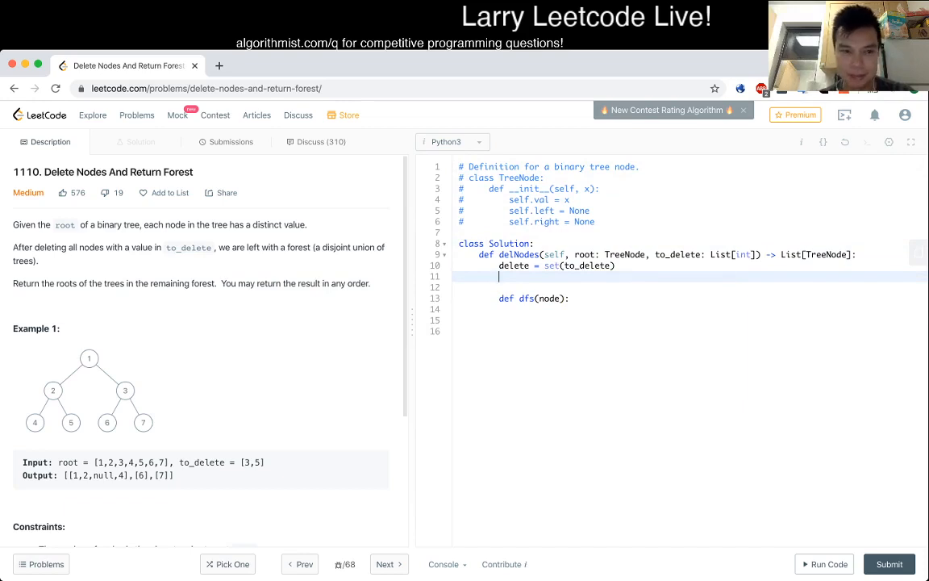
Add result = set() and return list(result).
text(res)
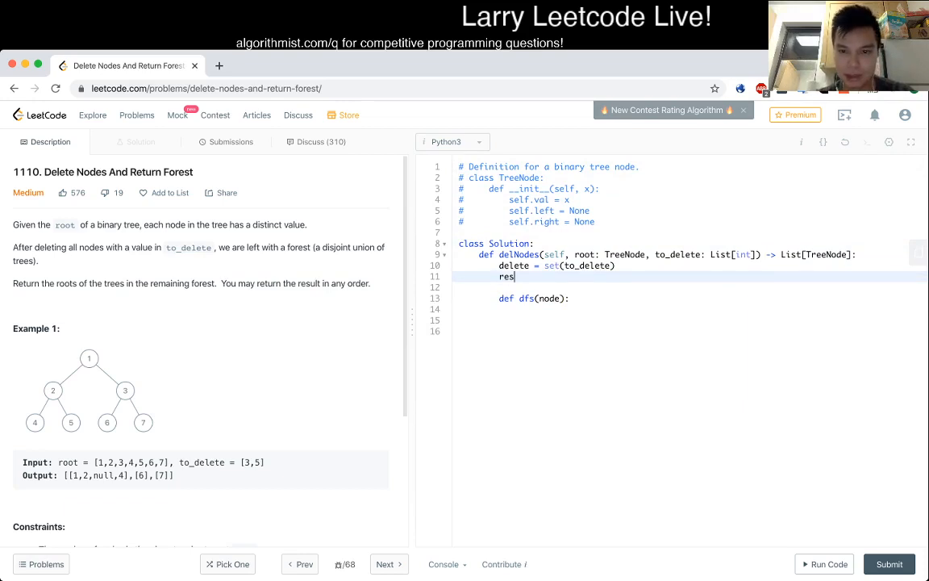
text(= set())
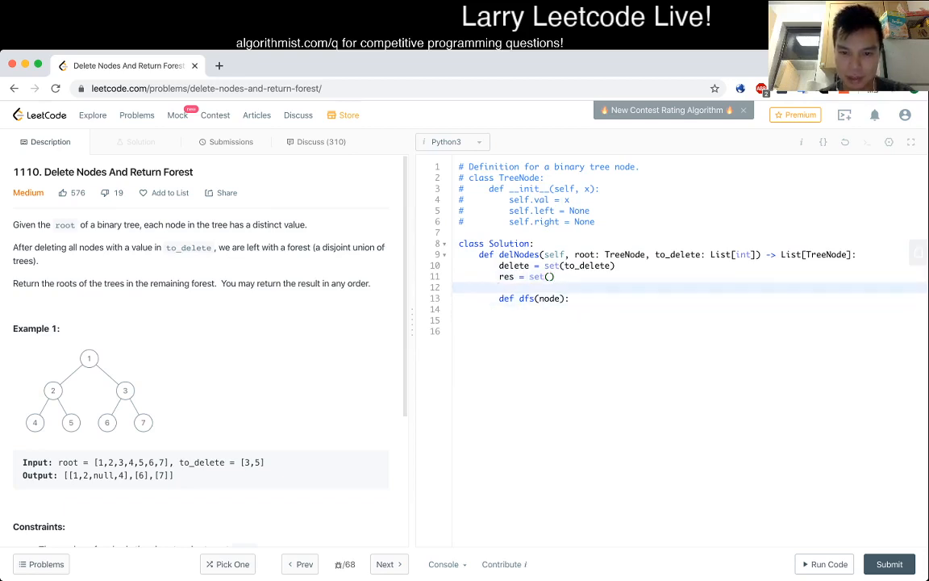
text(result)
click(690, 331)
text(return)
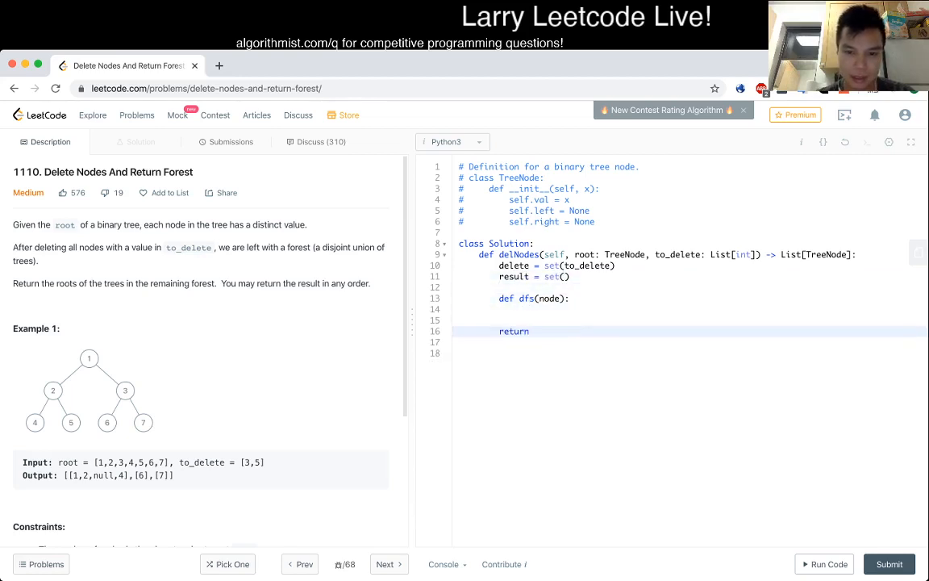
text(list(result))
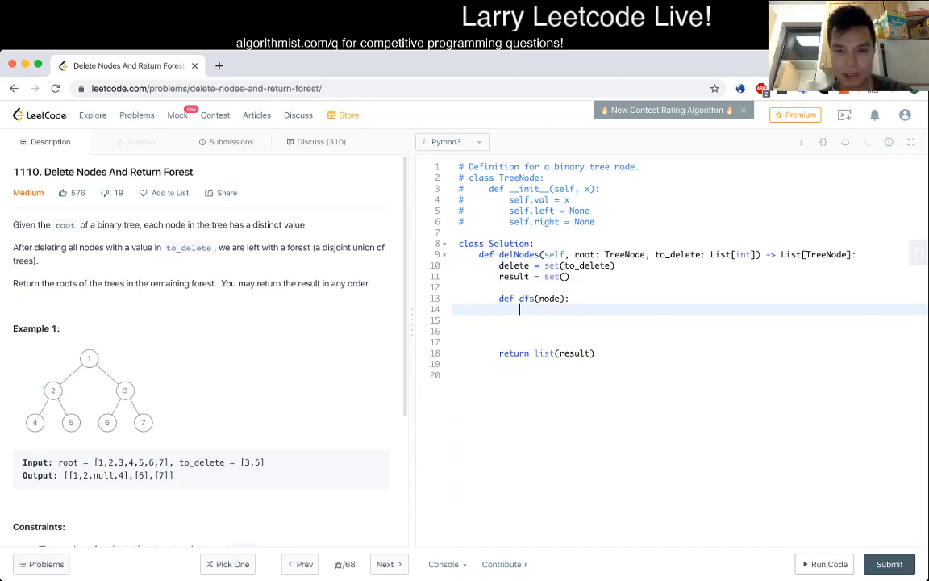
Give dfs a base case that returns when node is None.
key(enter)
text(if node is)
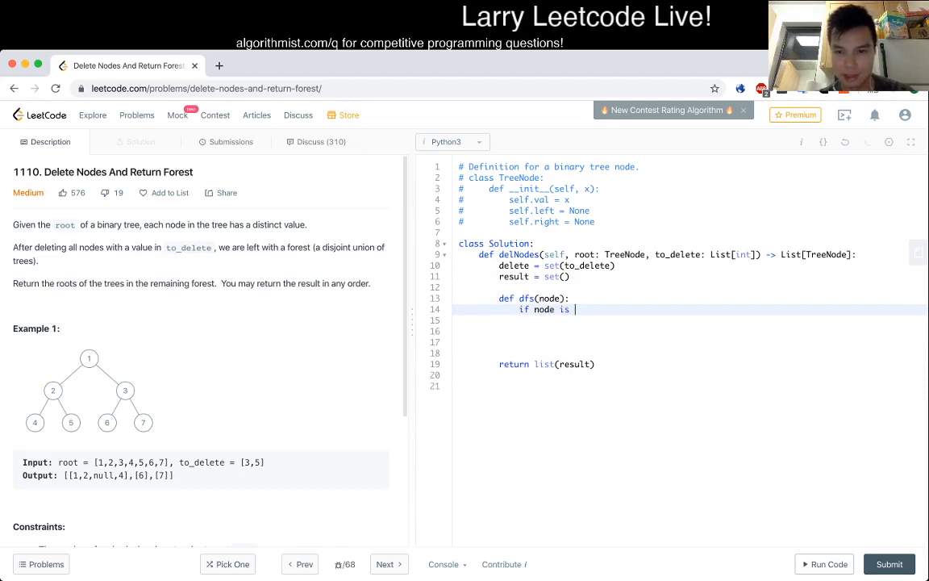
text(None:)
click(690, 320)
text(return)
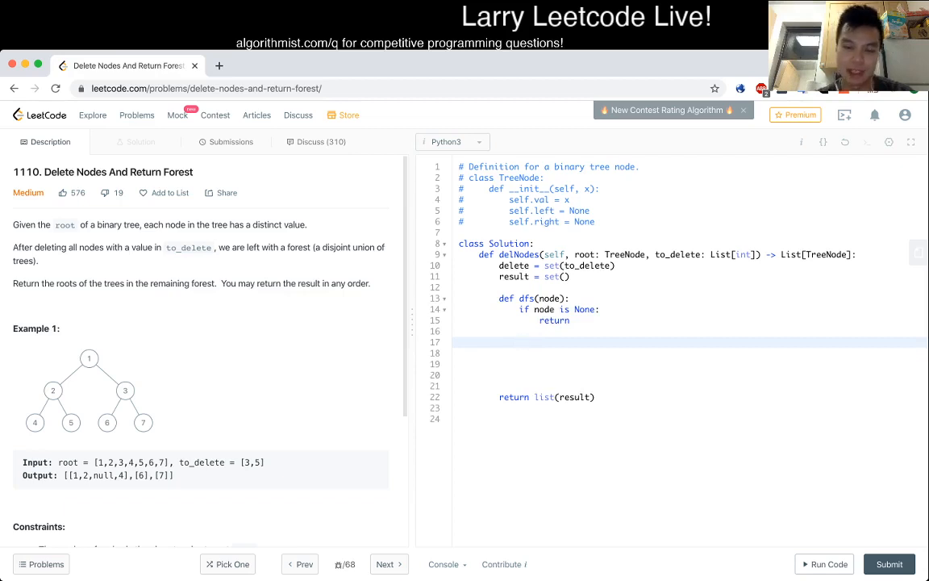
text(if node.left)
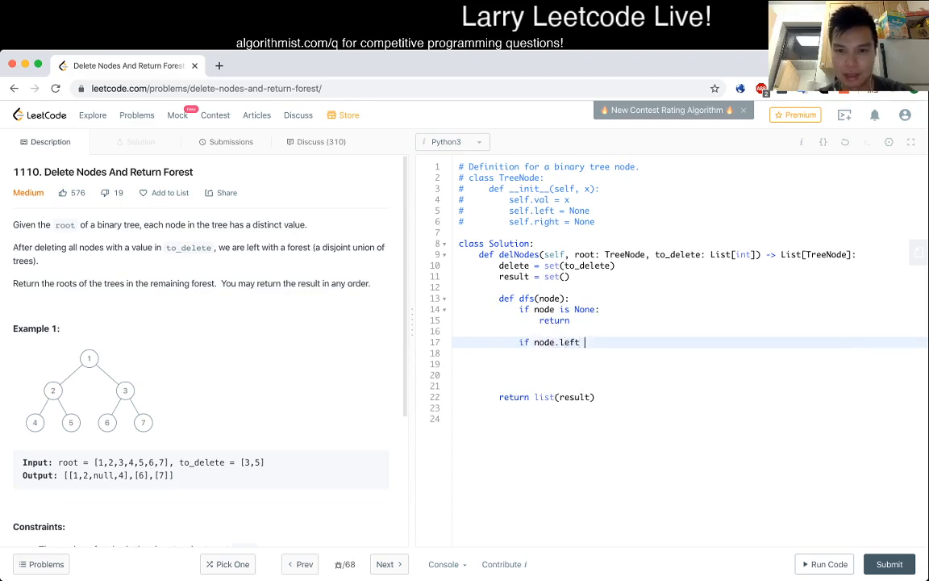
text(is N)
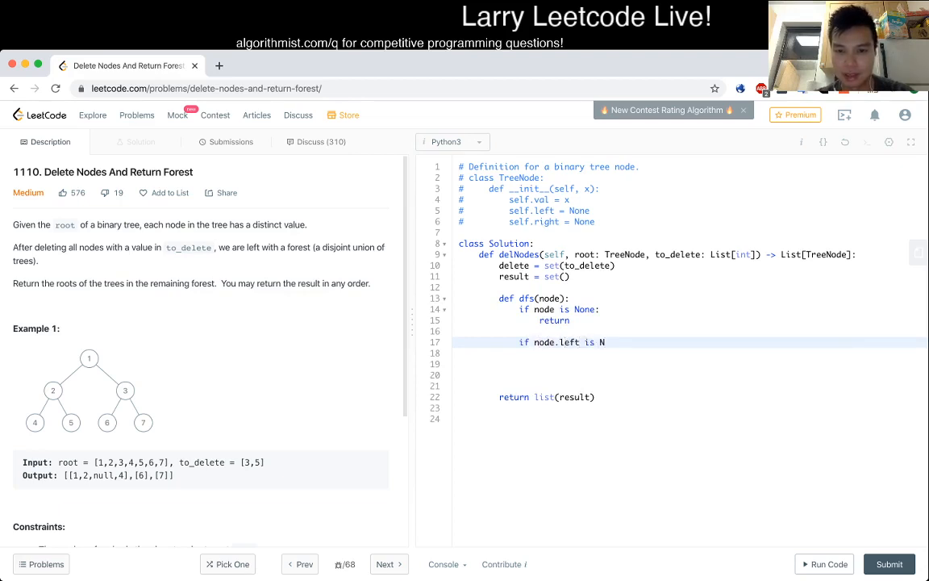
text(ot None and)
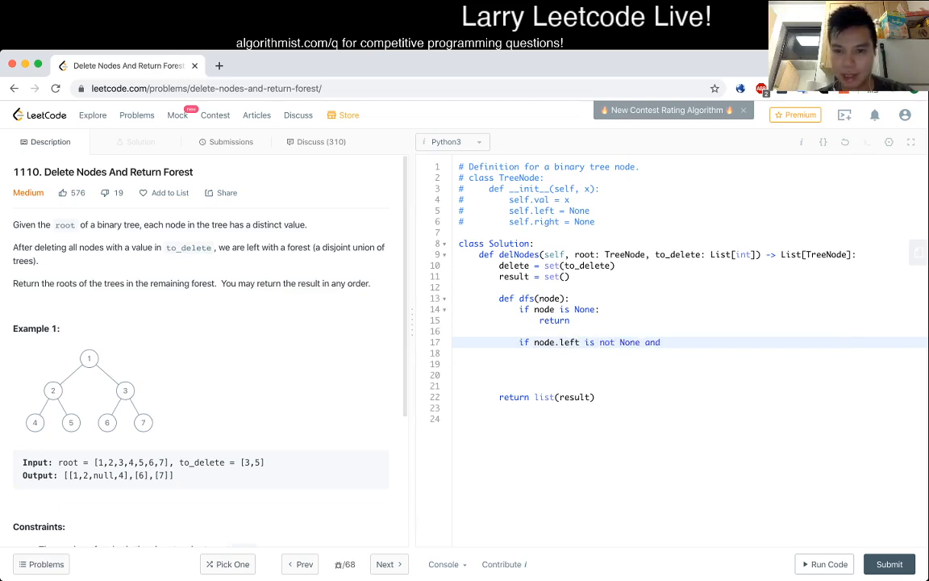
Set node.left and node.right to None when their values are in delete.
text(node.left.val in)
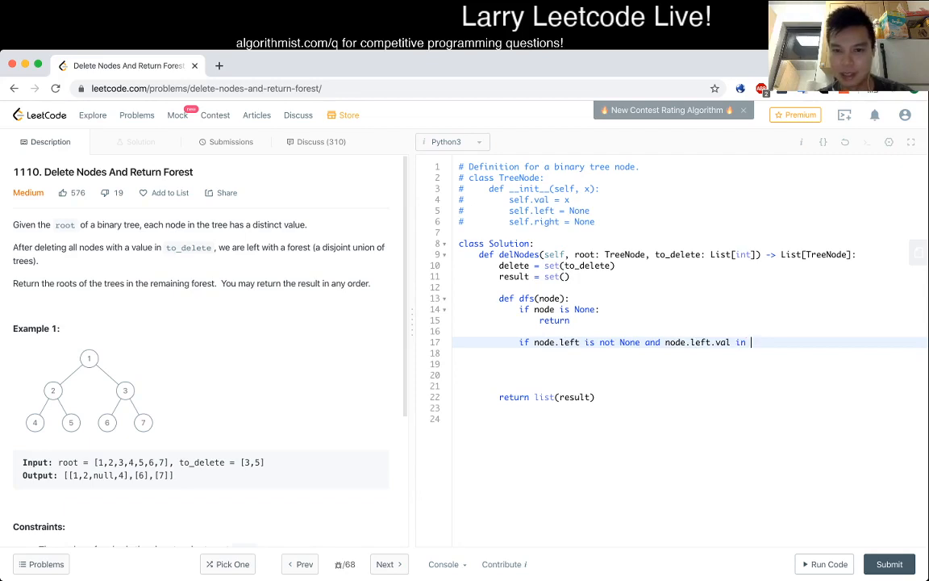
text(delete:)
click(690, 353)
text(node)
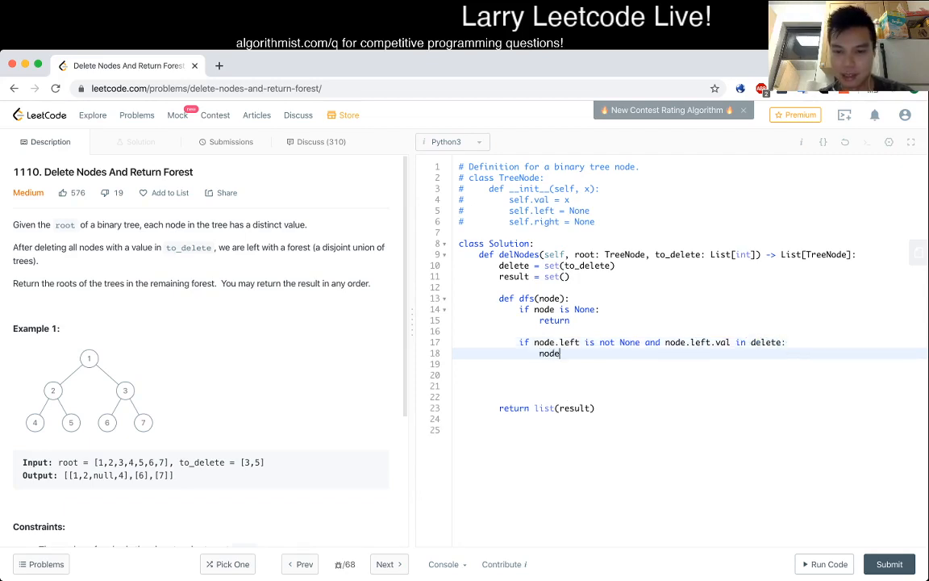
text(.left = None)
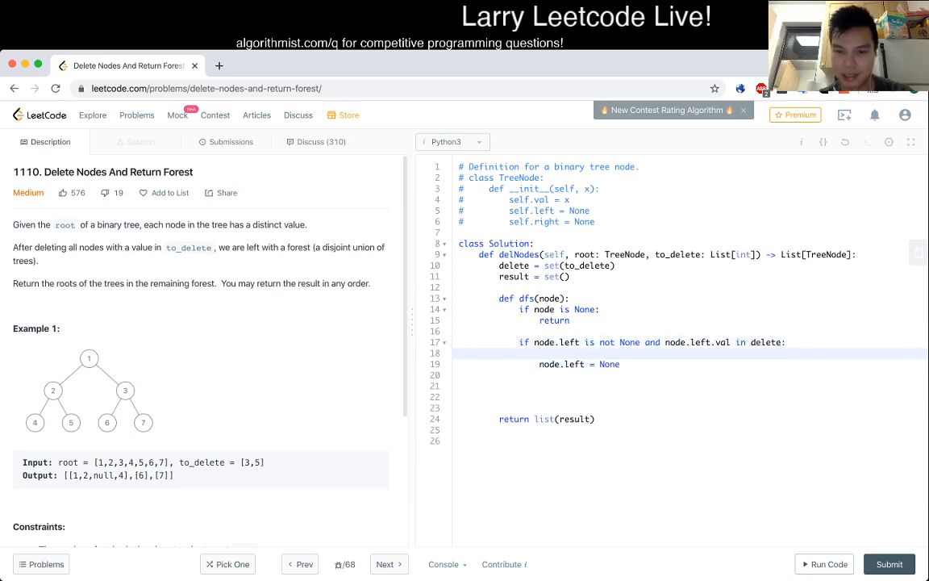
text(dfs(node.left))
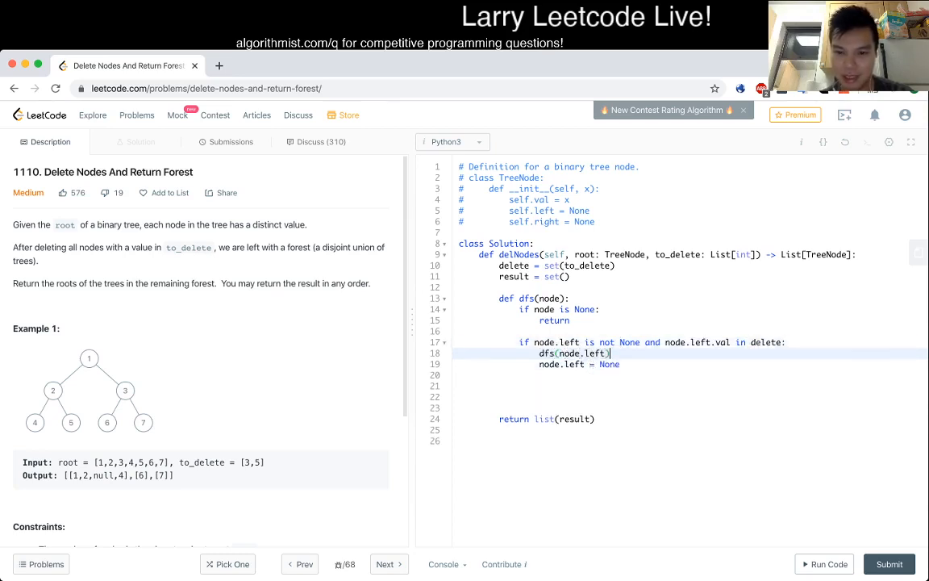
click(581, 353)
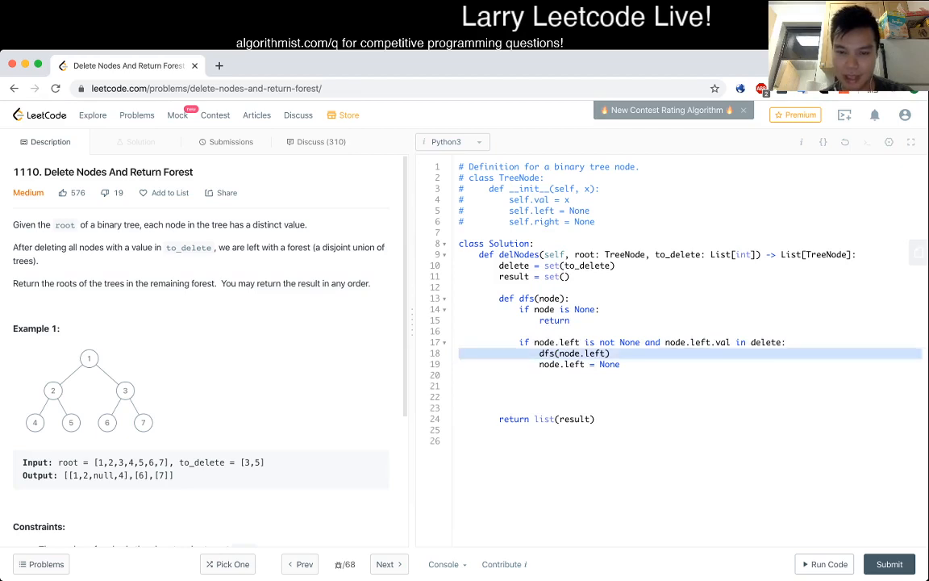
key(Backspace)
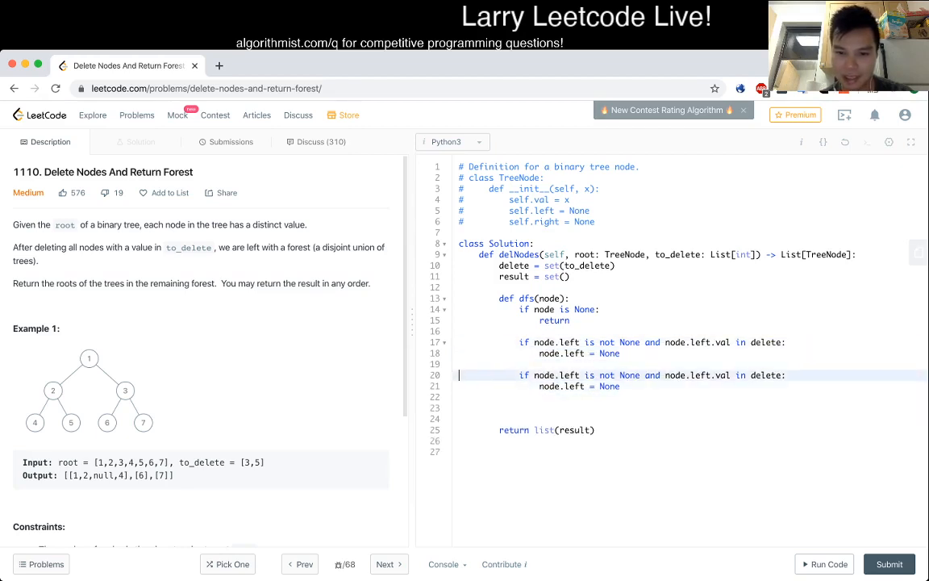
text(righ)
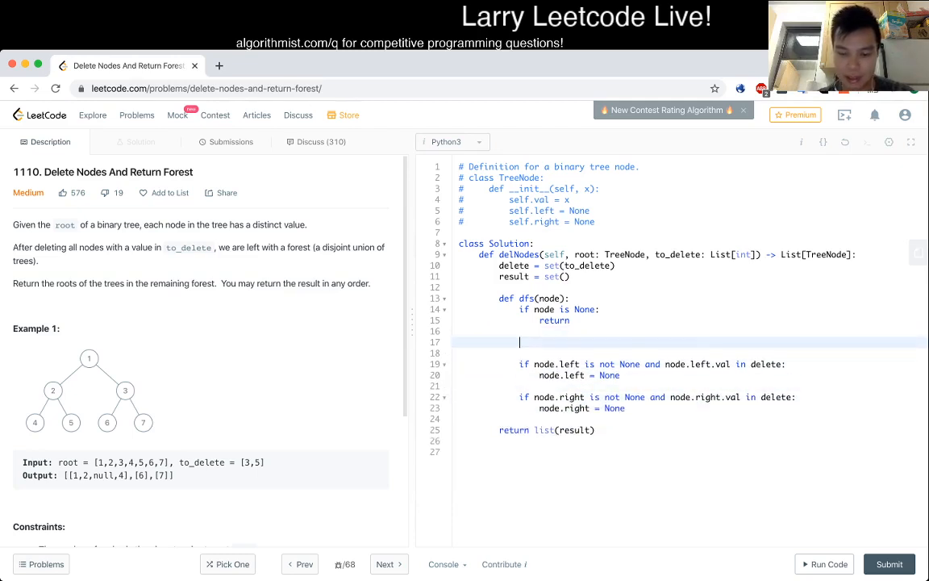
Add dfs(node.left) and dfs(node.right) calls right after the None check.
text(dfs)
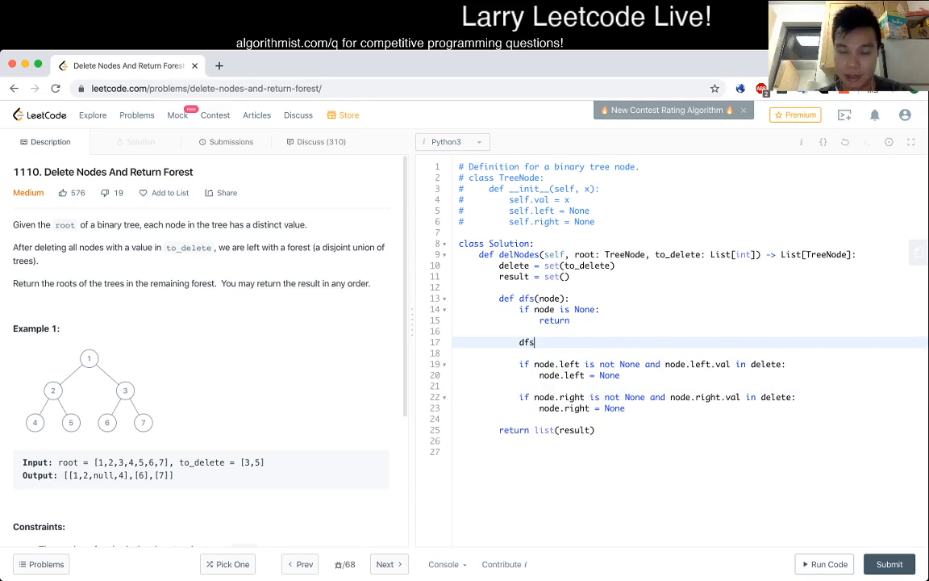
text(())
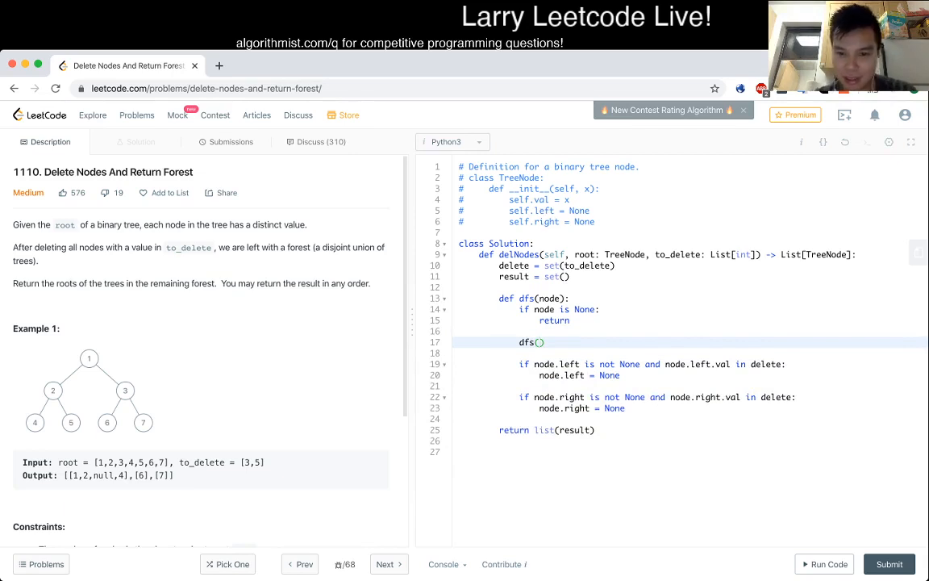
text(node.left)
click(690, 353)
text(dfs(nod)
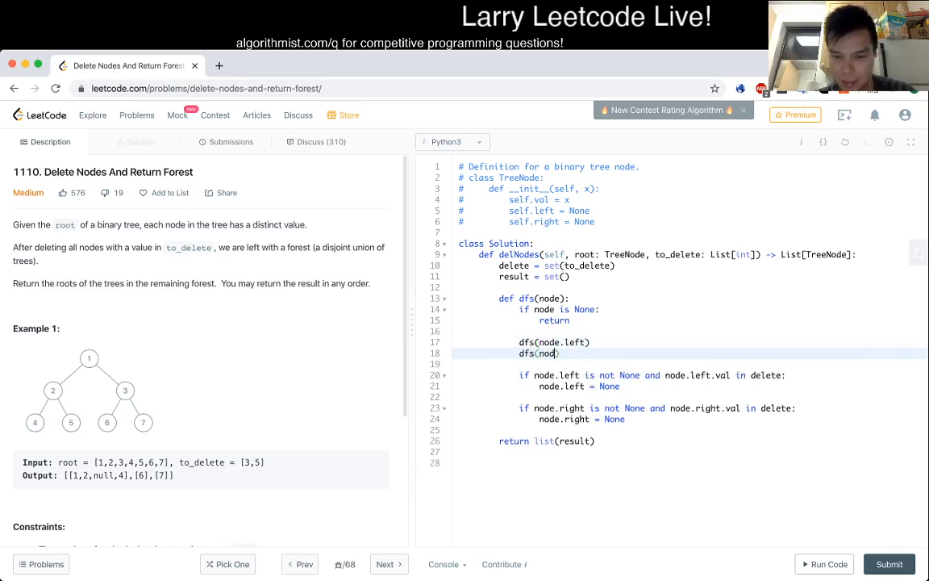
text(e.right)
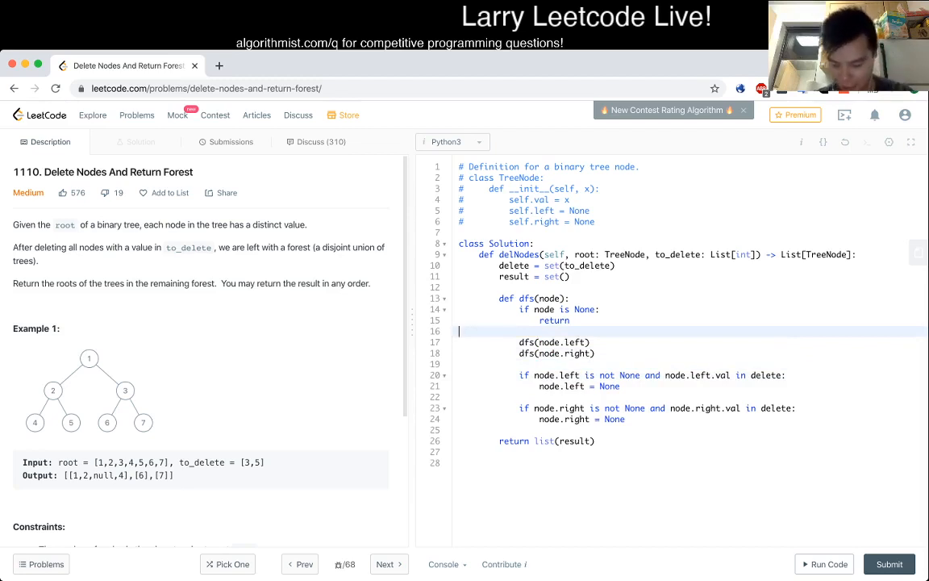
key(enter)
text(result.a)
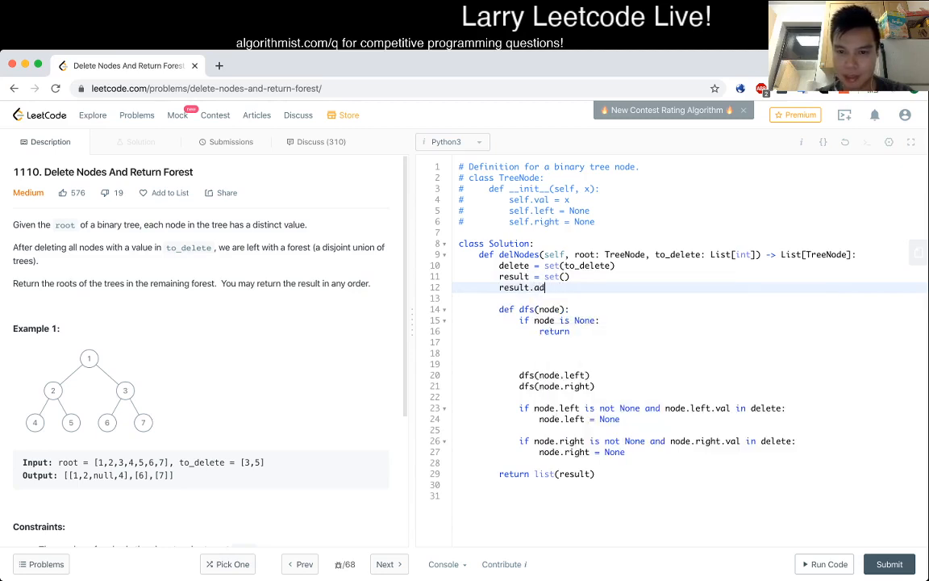
Add result.add(root) and an 'if node.val in delete' check.
text(d(root))
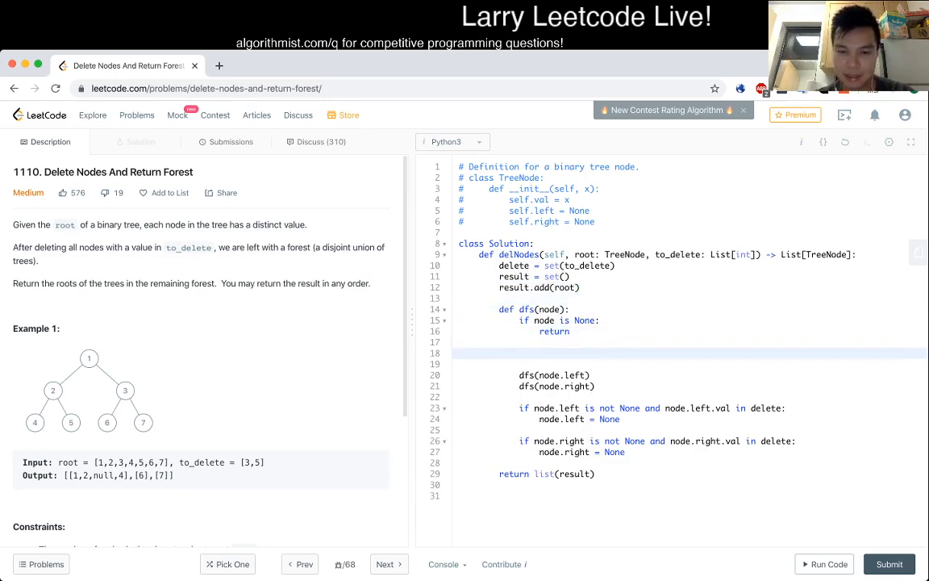
text(if nod)
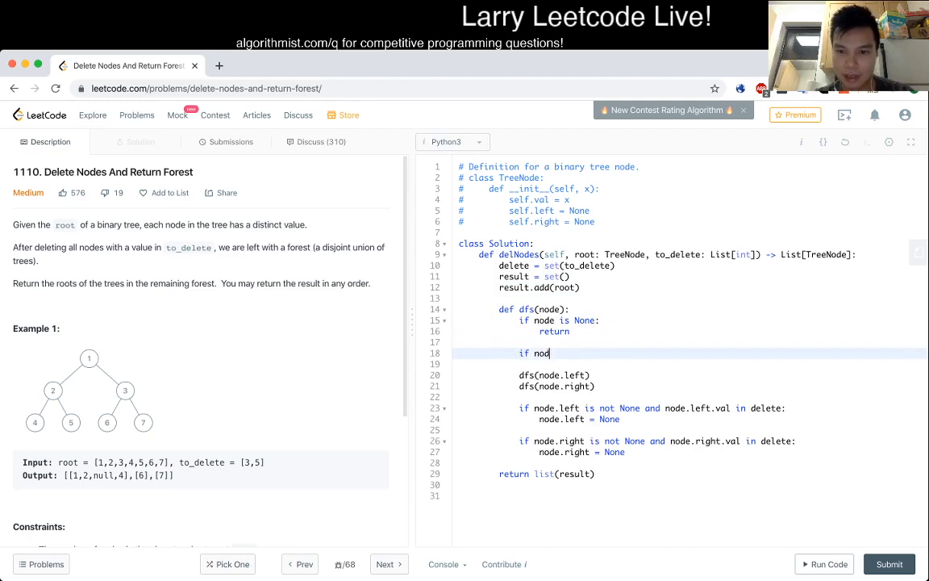
text(e.val i)
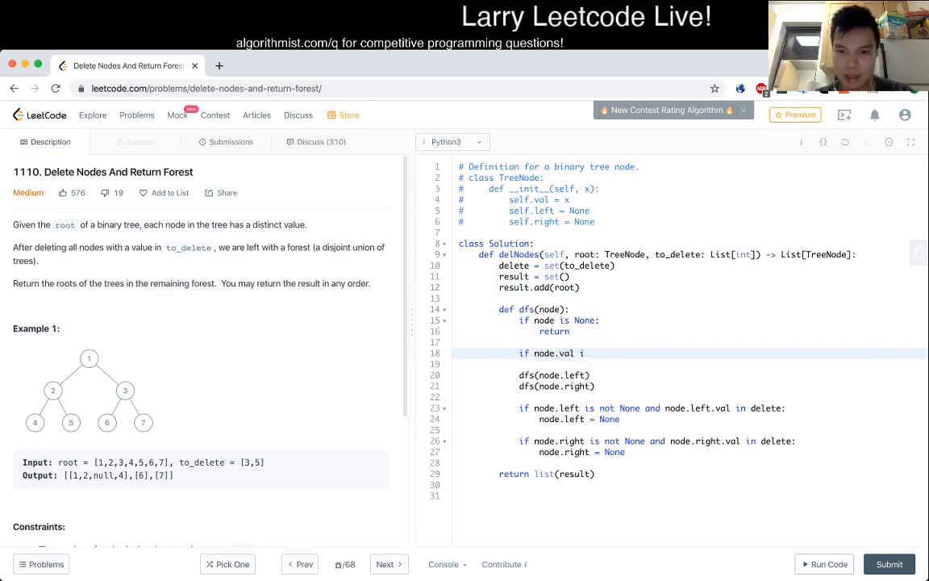
text(n delete:)
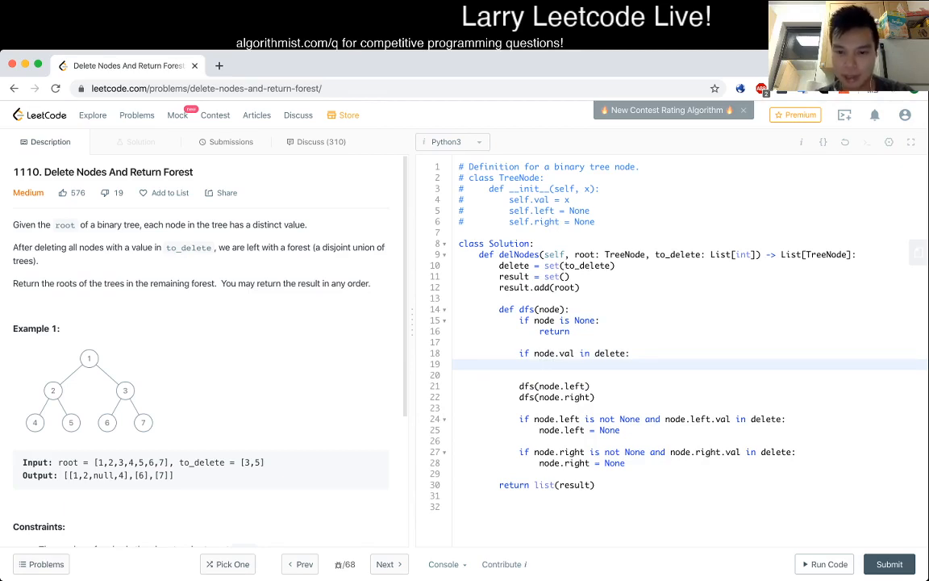
Add a deleted node's non-None left and right children to result, then run the code.
click(541, 364)
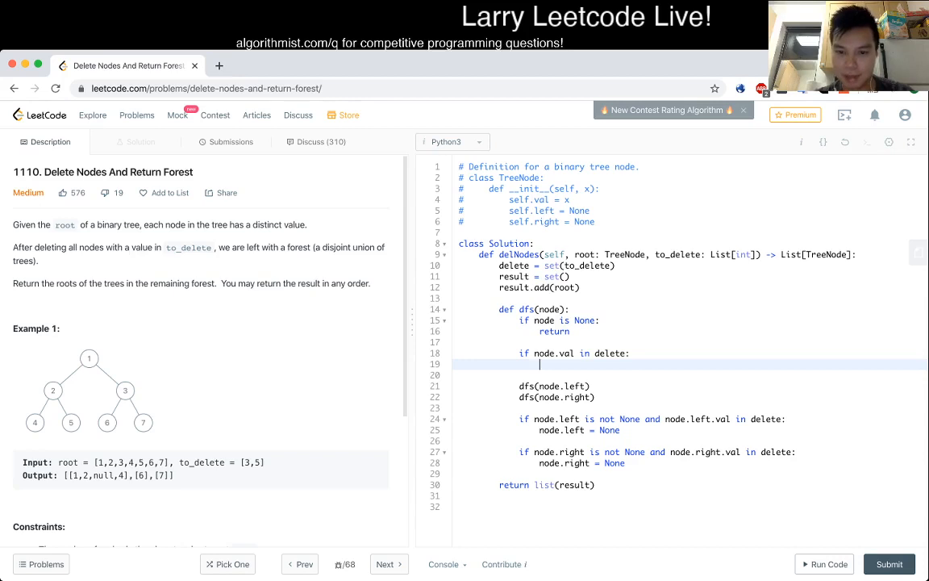
text(if node.left)
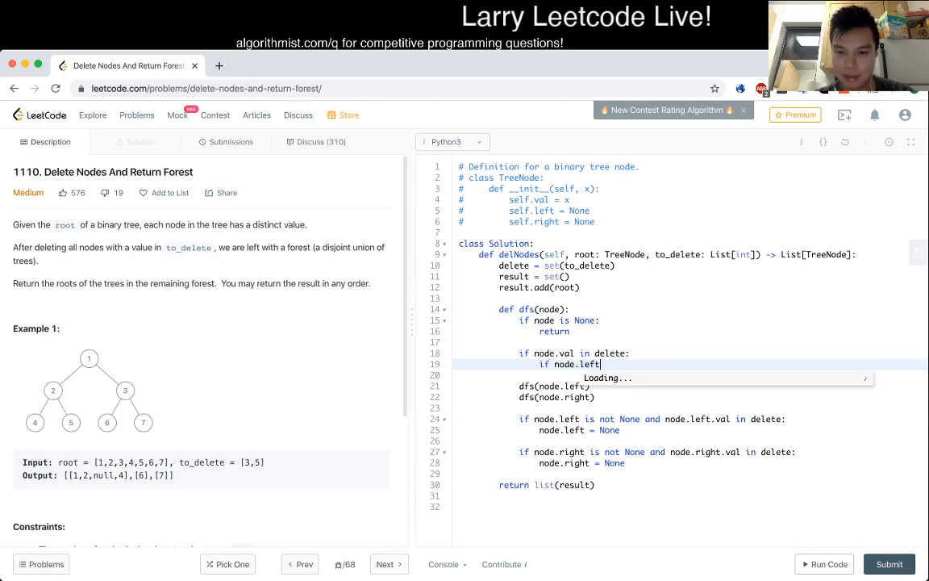
text(is not None:)
text(result.add(node.left)
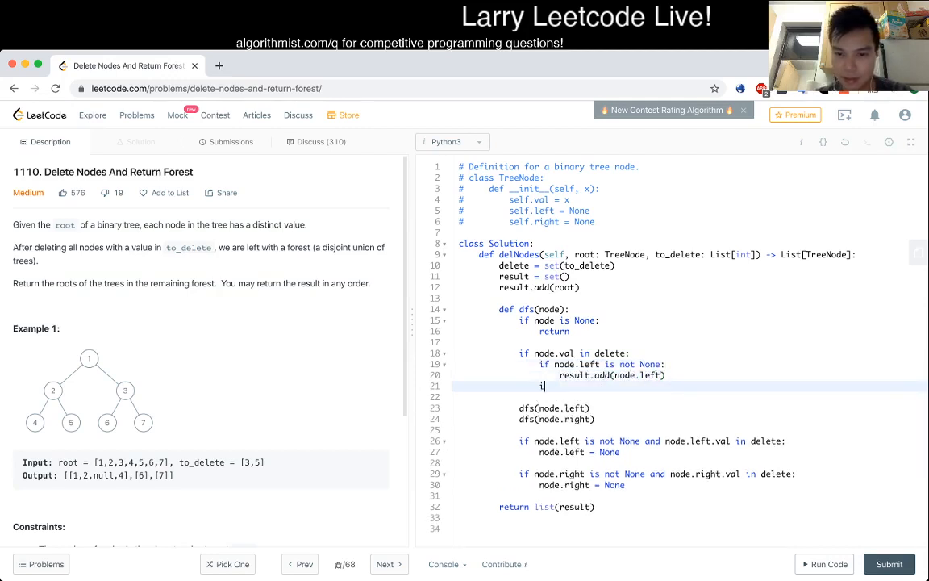
text(f node.right is not None:)
click(690, 397)
text(result.add(node.right))
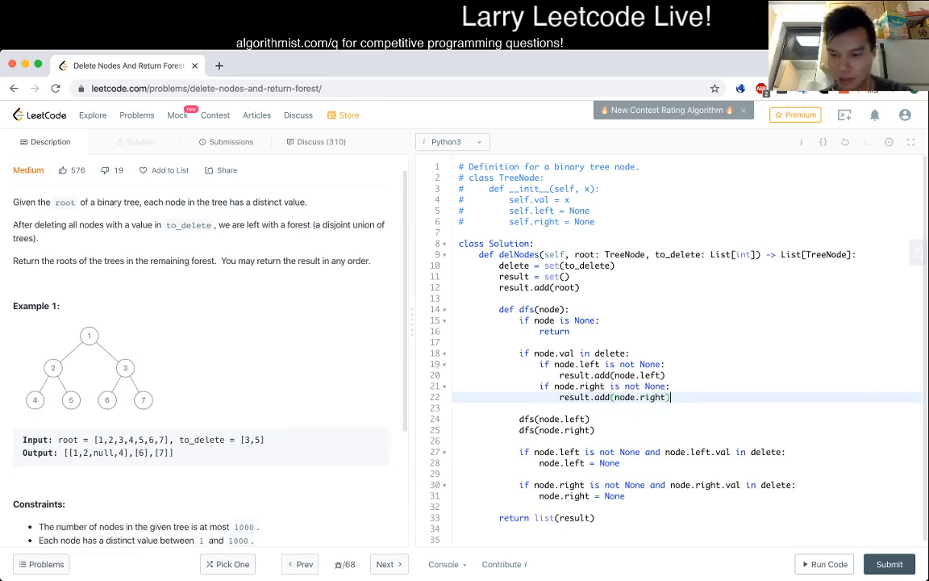
click(824, 564)
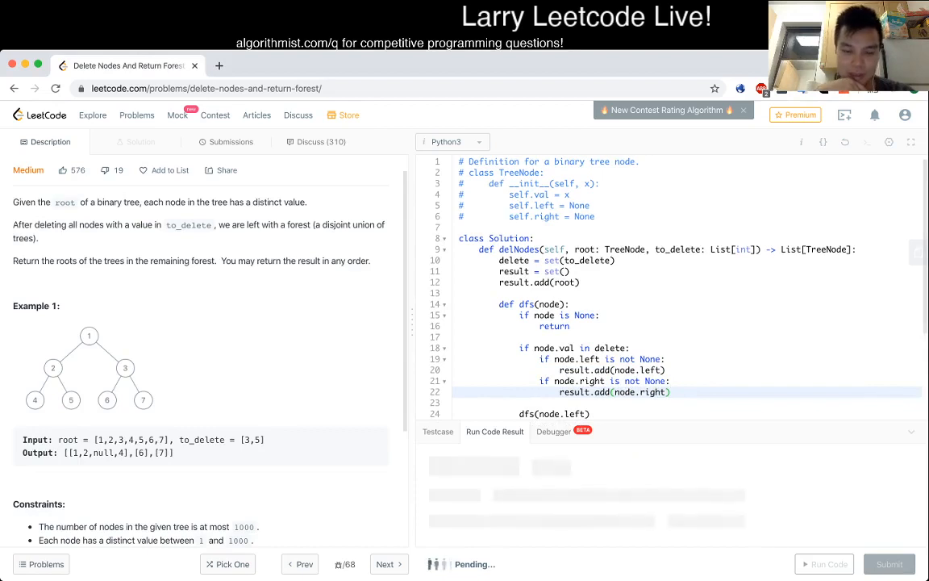
Review the Wrong Answer output [[1,2,3,4,5,6,7]] and scroll through the code for the bug.
click(829, 564)
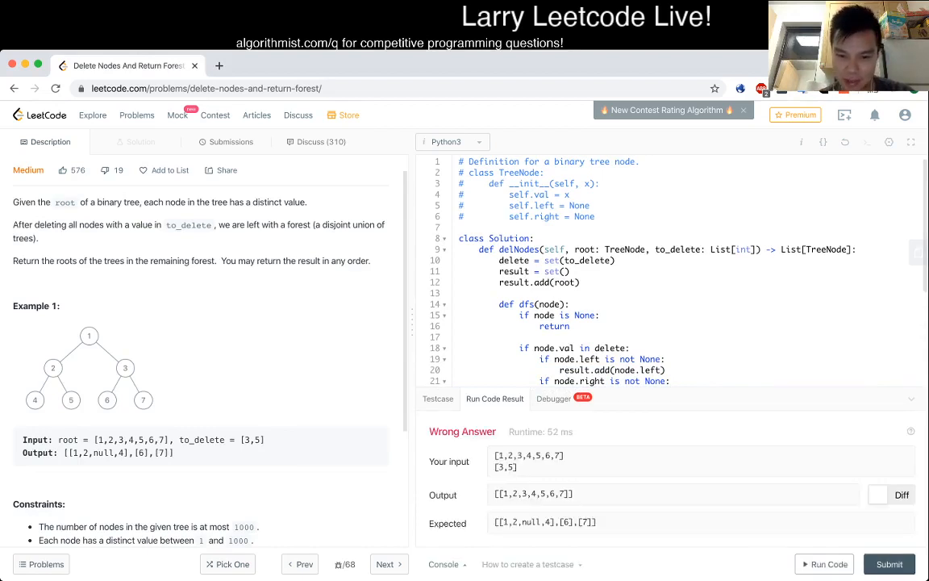
scroll(down, 3)
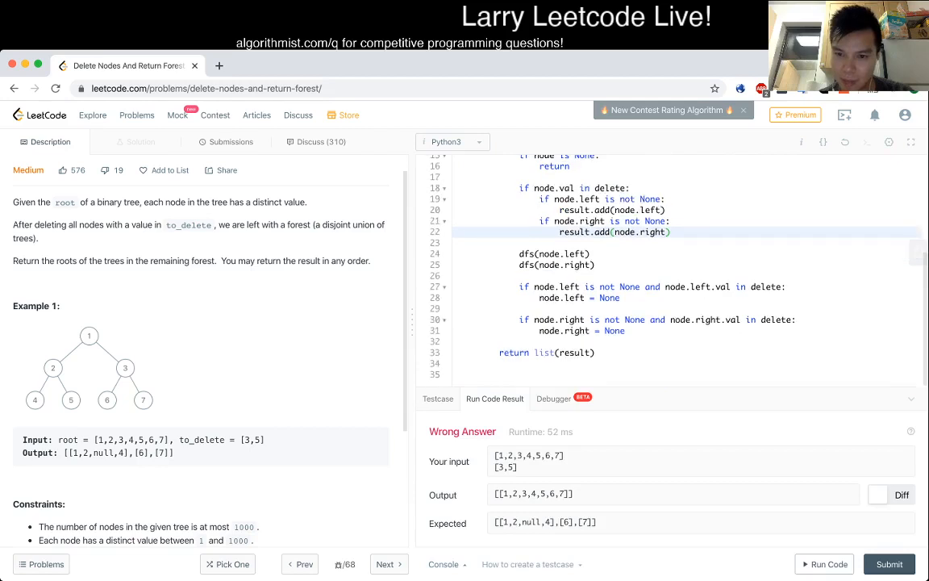
click(520, 309)
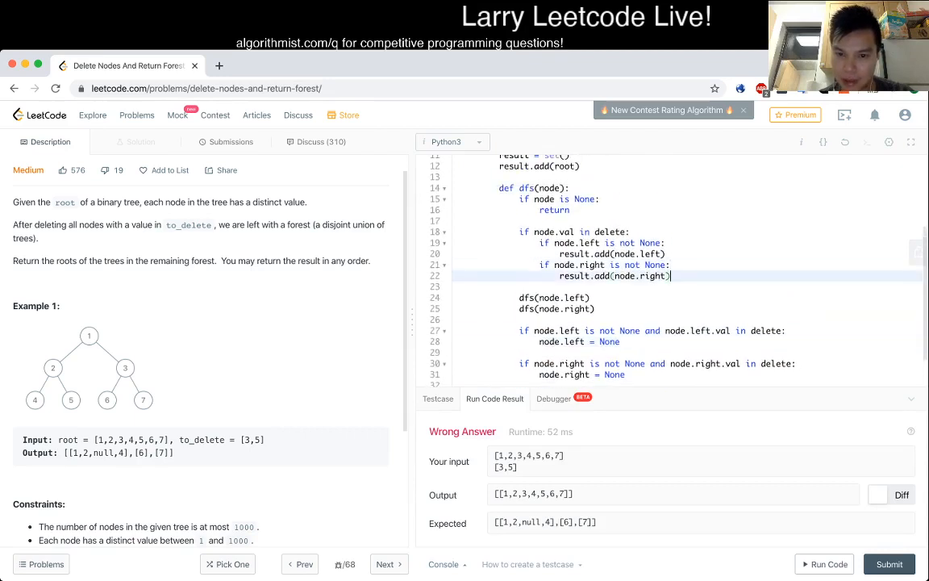
scroll(up, 3)
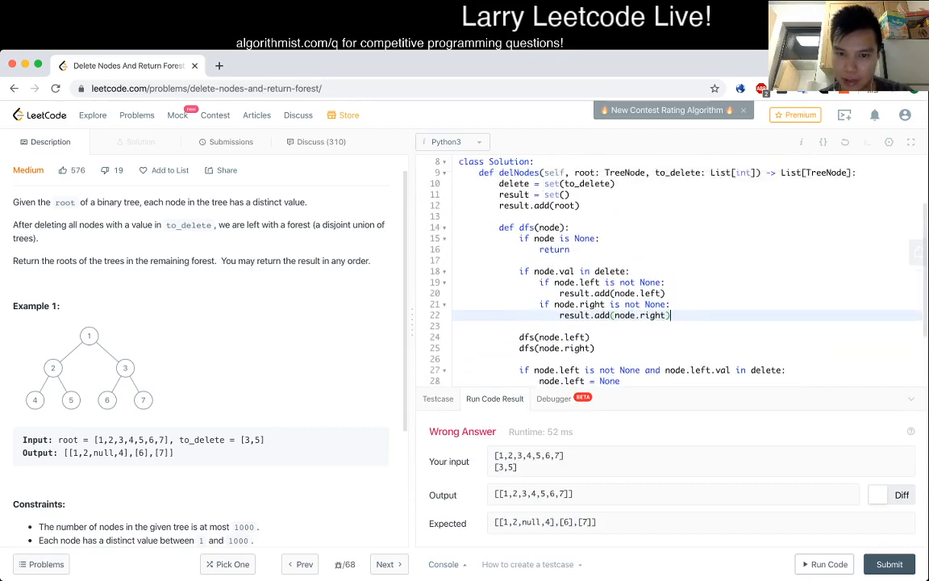
scroll(down, 3)
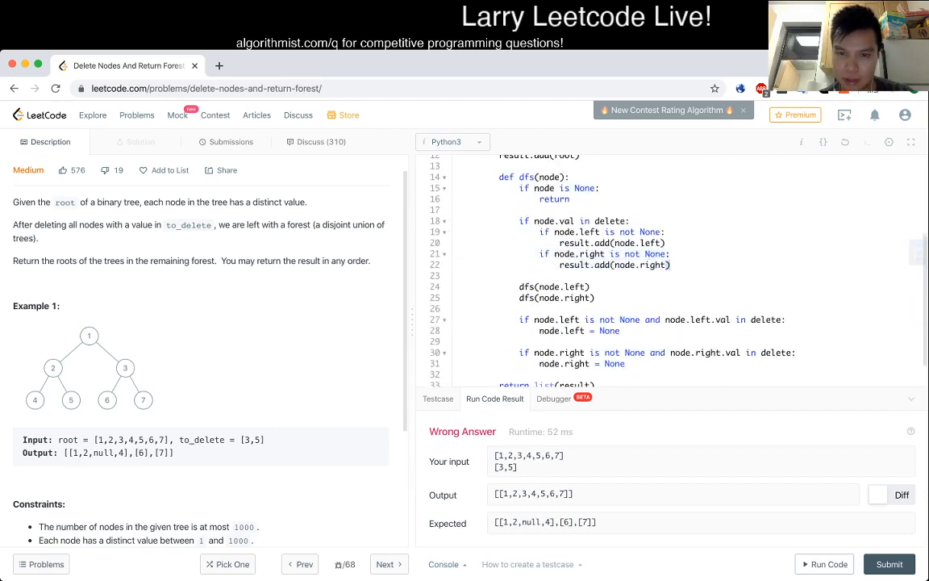
scroll(up, 3)
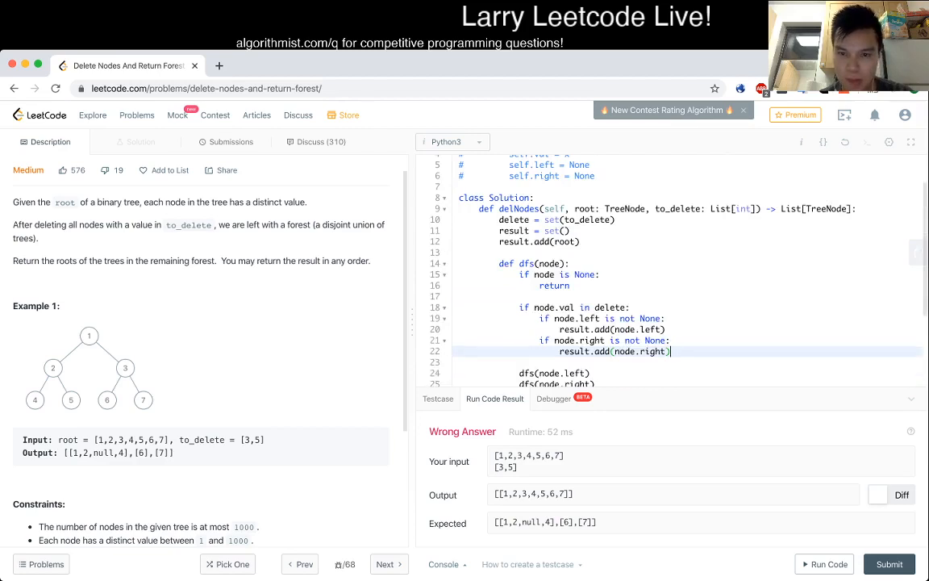
scroll(down, 3)
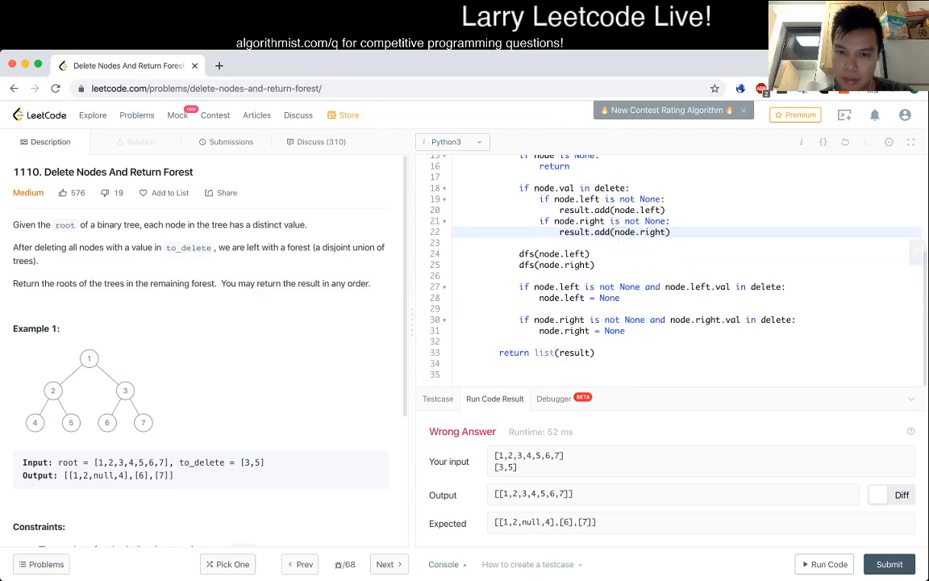
scroll(up, 3)
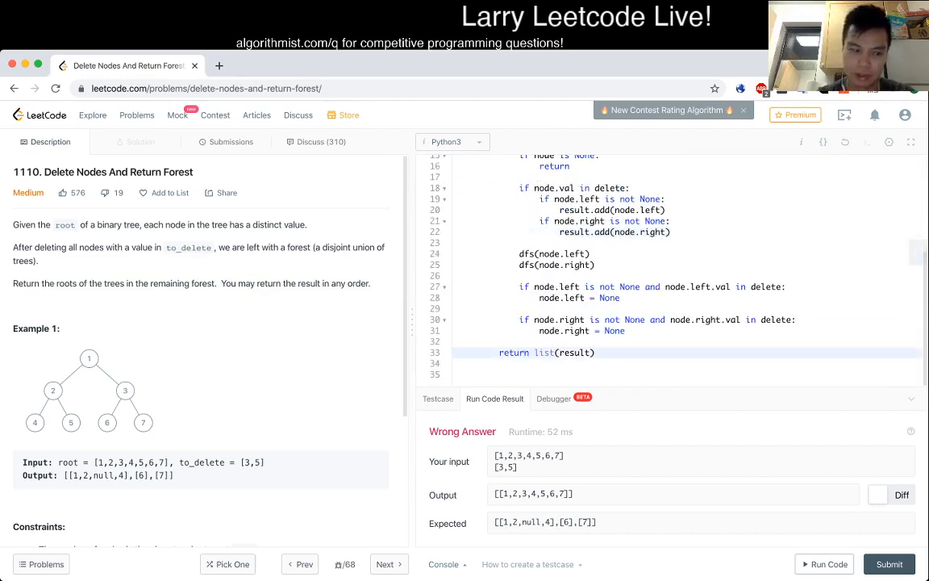
Insert dfs(root) on the line before return list(result).
text(d)
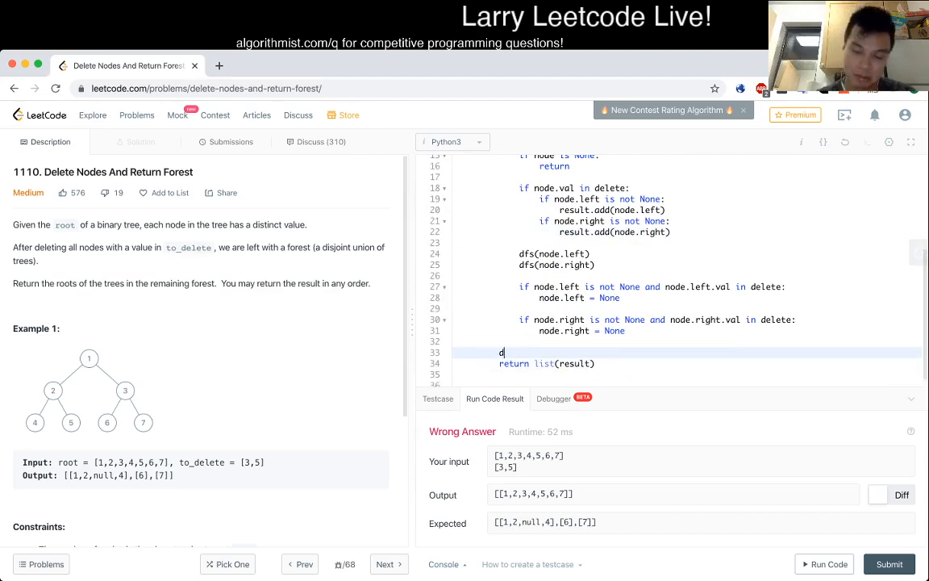
text(fs(root))
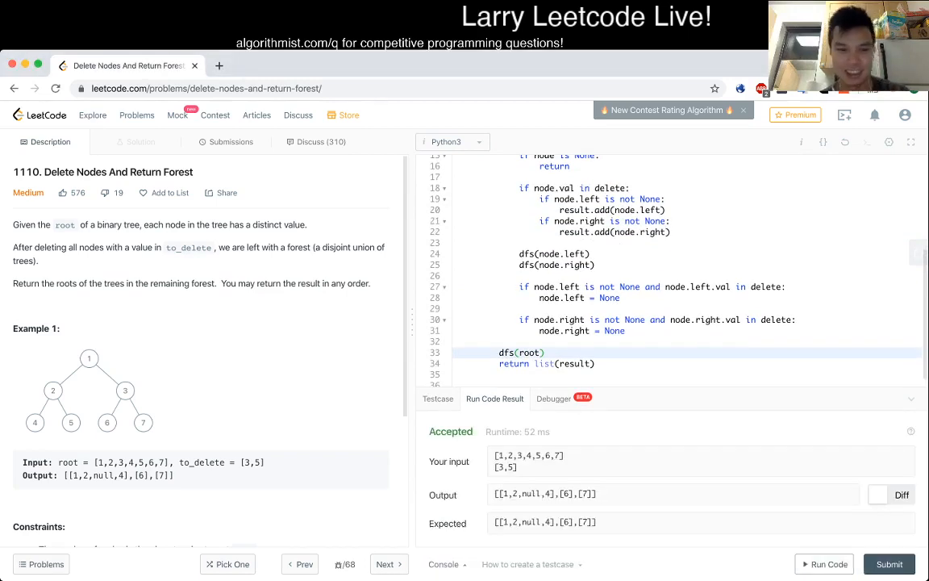
scroll(down, 3)
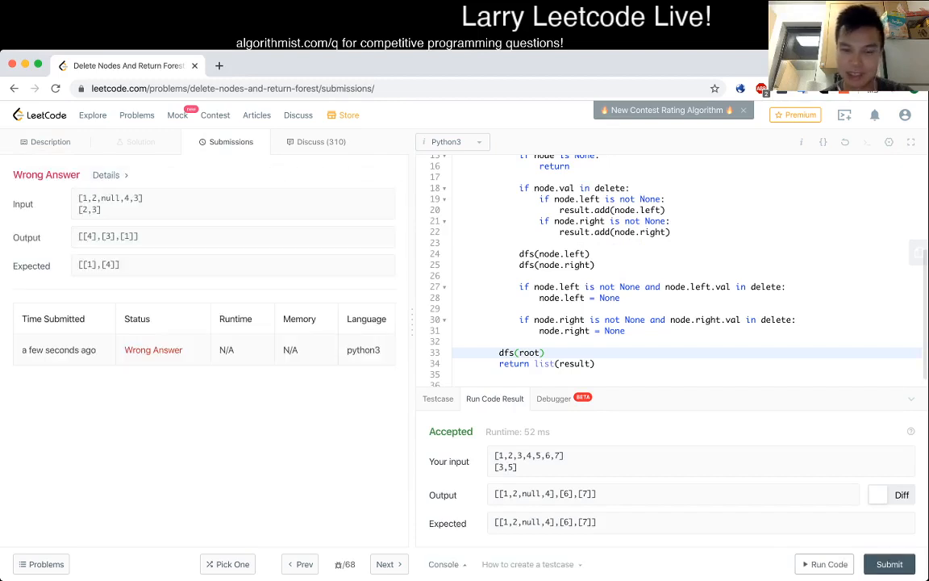
Load failing case [1,2,null,4,3] and skip children whose values are also in delete.
scroll(up, 3)
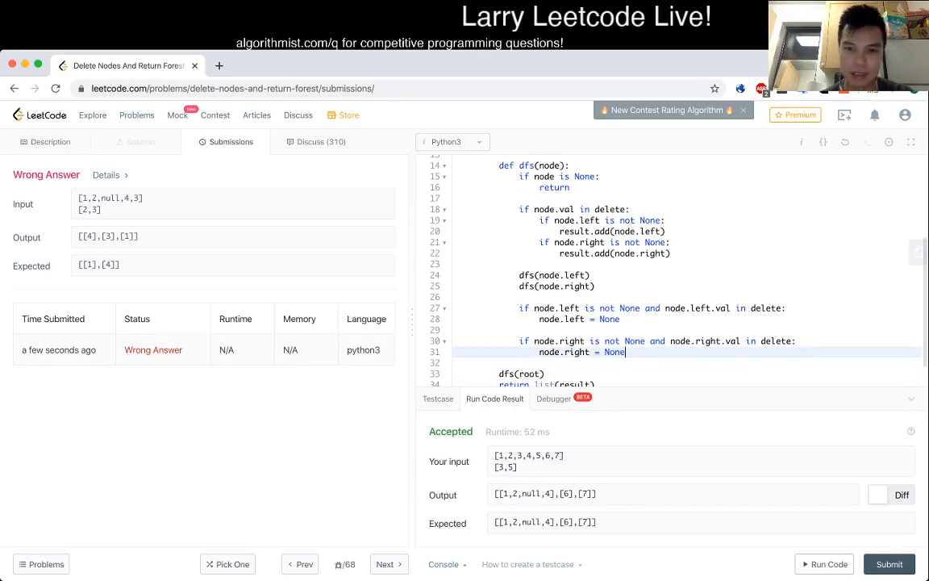
scroll(up, 3)
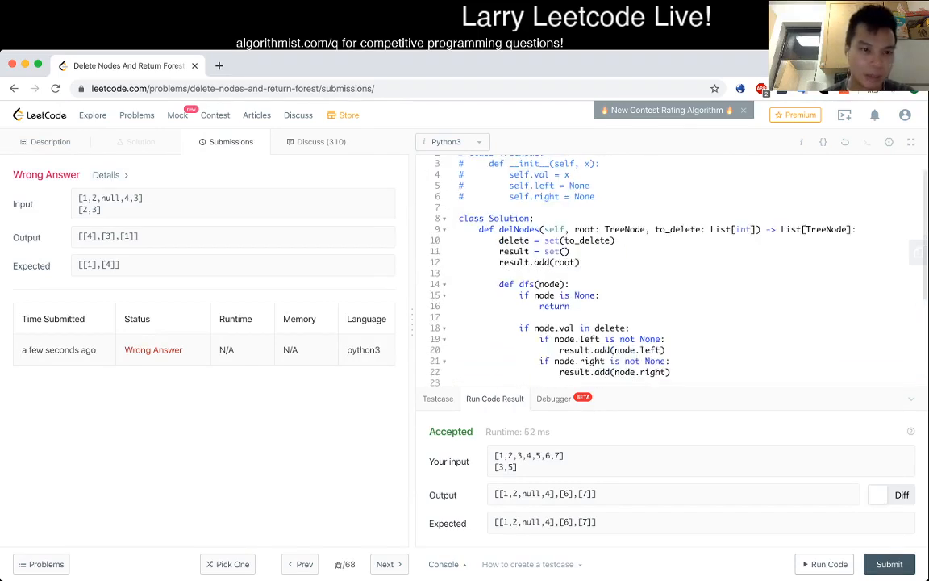
double_click(110, 204)
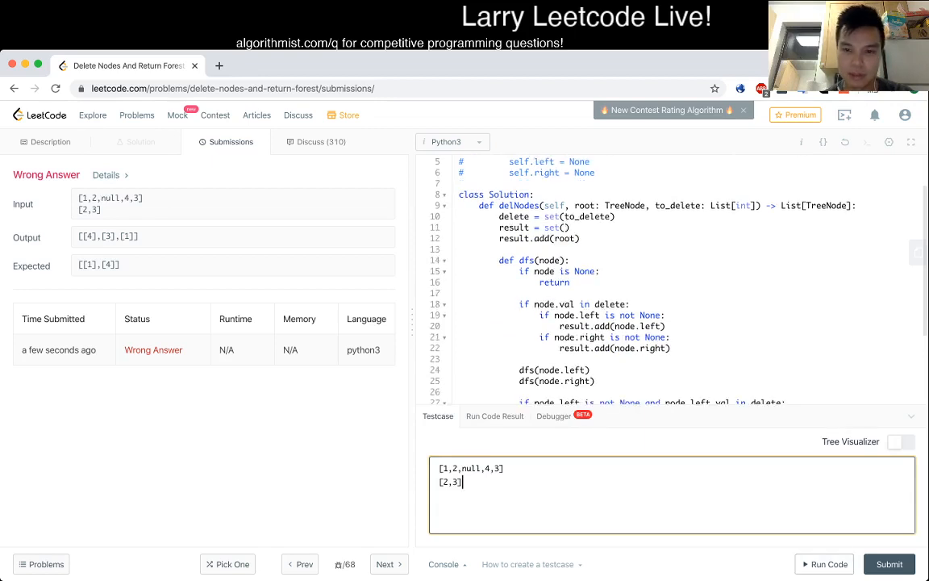
scroll(down, 3)
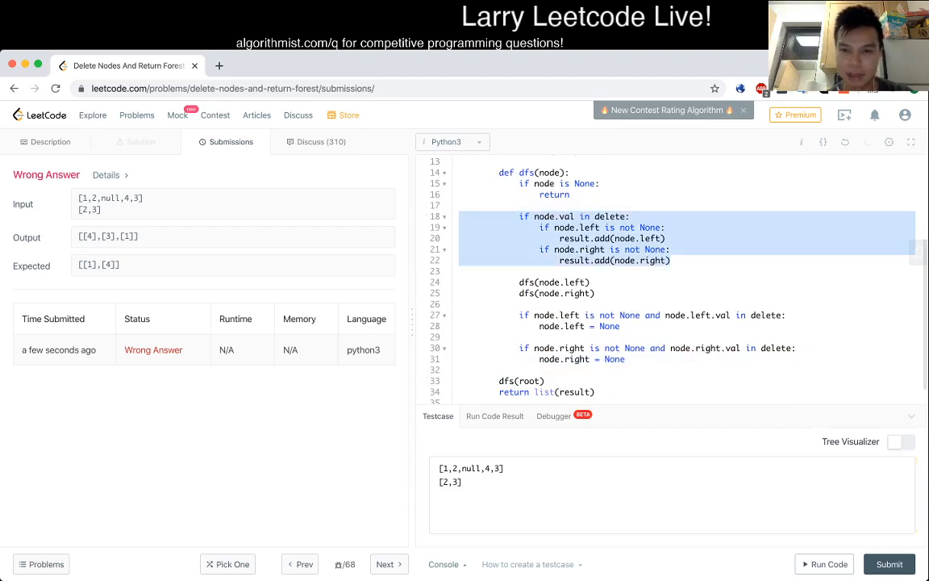
scroll(up, 3)
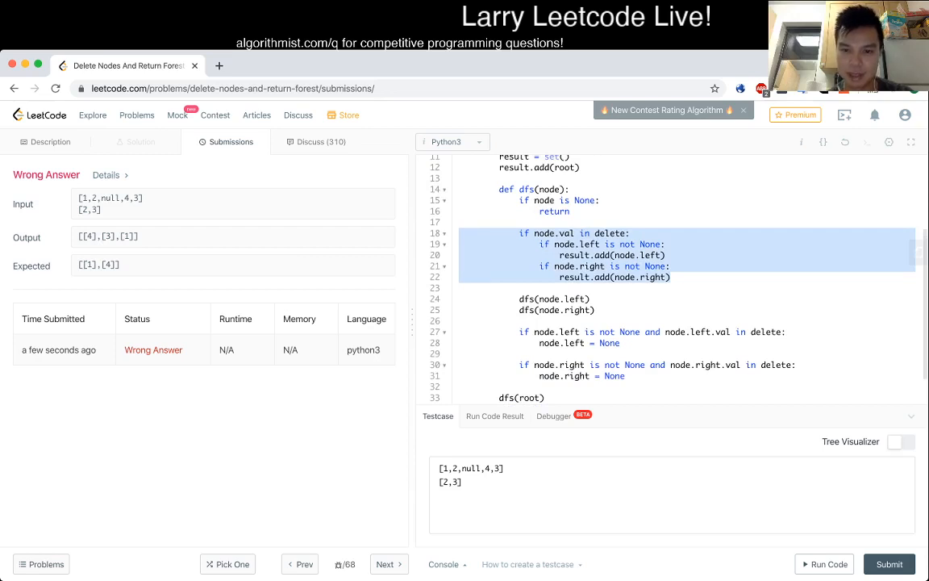
scroll(down, 3)
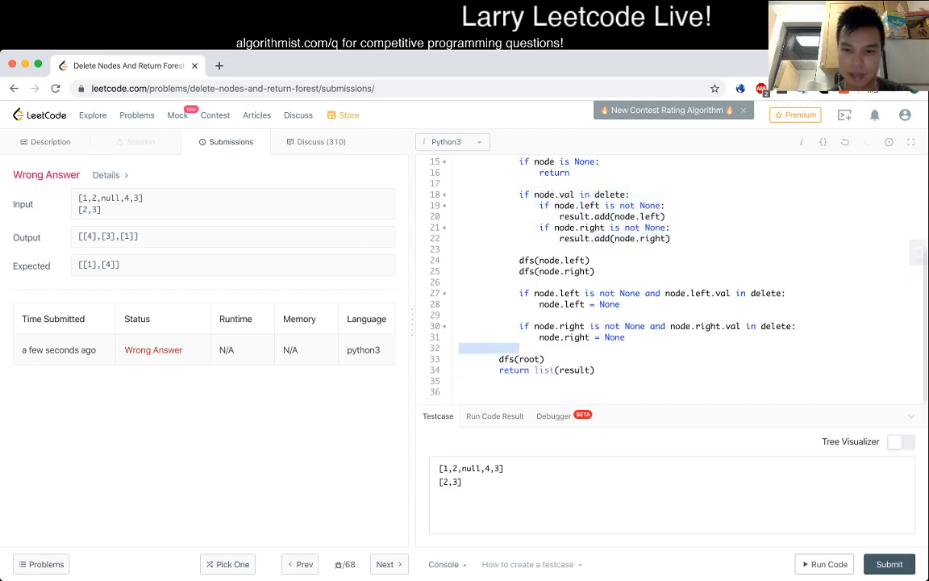
scroll(up, 3)
text( and node.right.val not in delete)
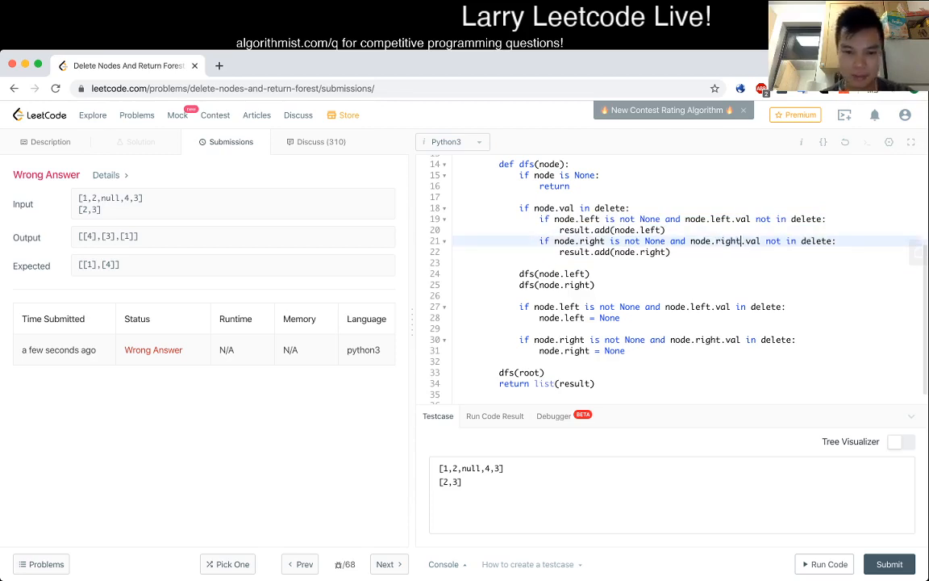
Run the test, then submit; it fails on [1,2,3,null,null,null,4] deleting [2,1].
click(823, 563)
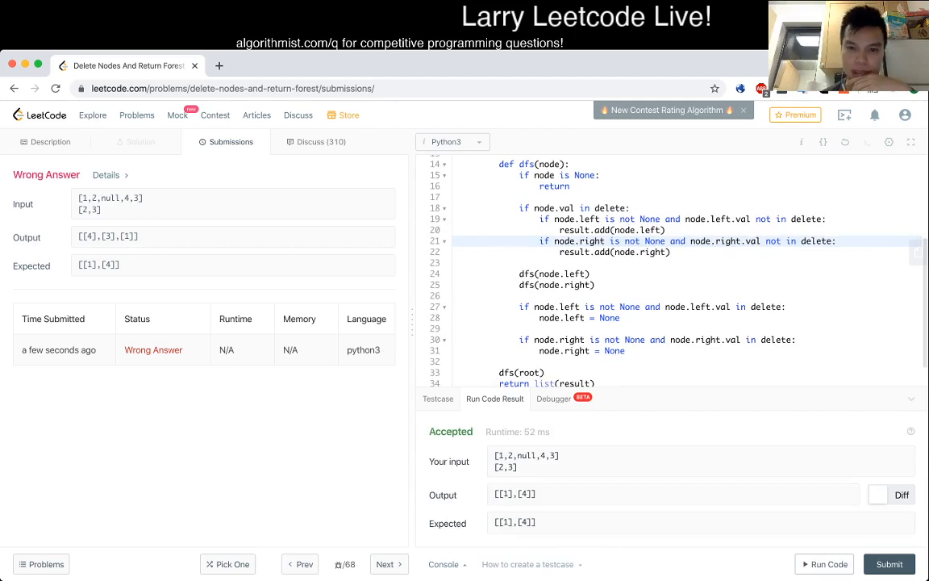
click(889, 564)
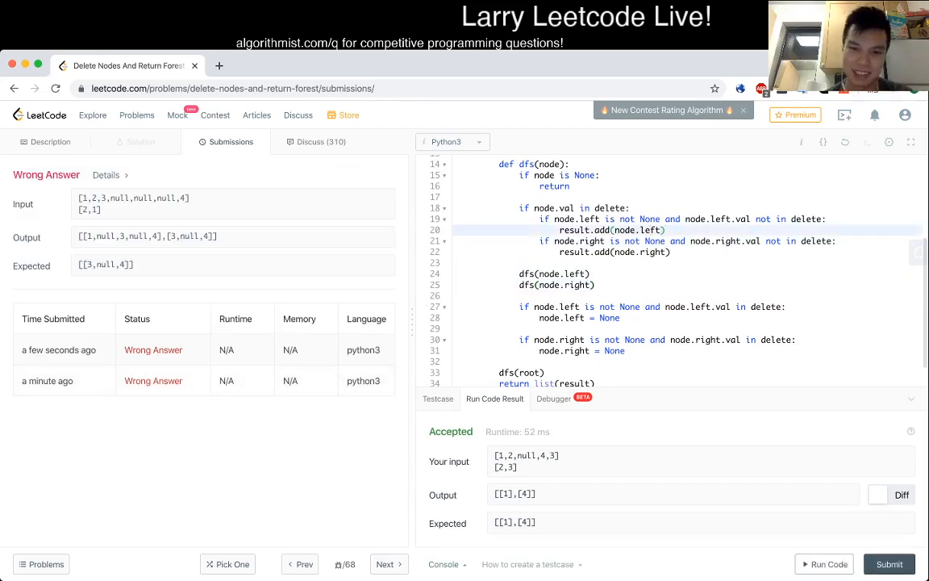
Change the return to list(x for x in result if x not in delete) and run both tests.
scroll(up, 3)
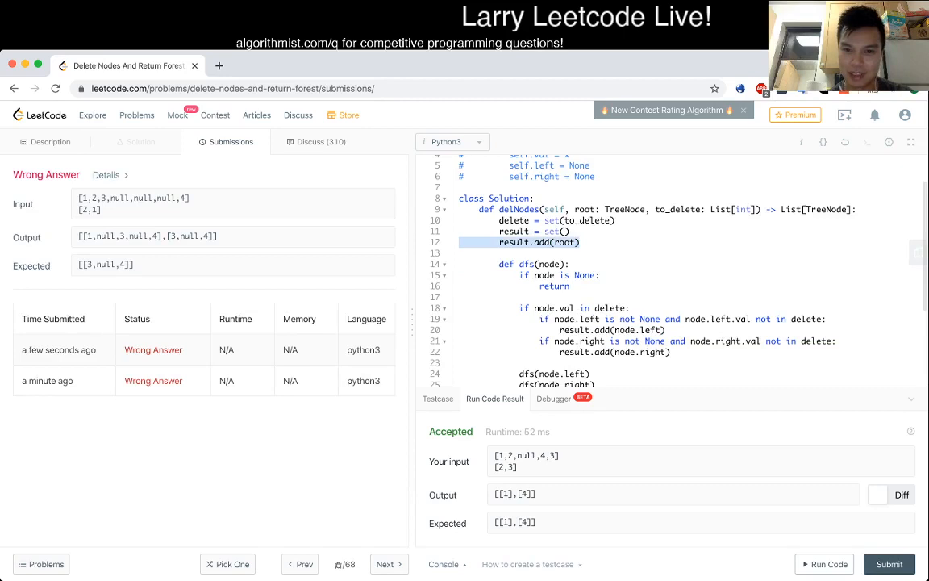
scroll(down, 3)
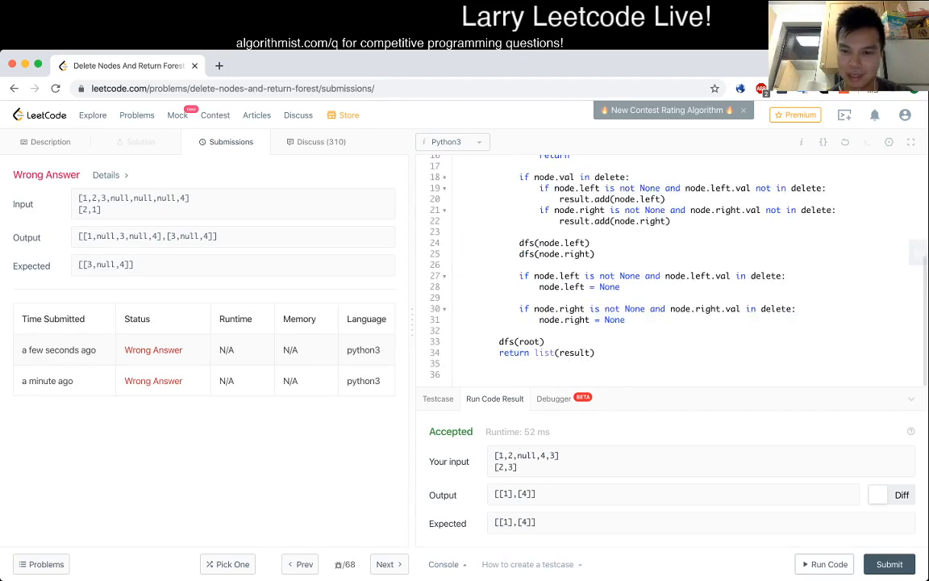
scroll(up, 3)
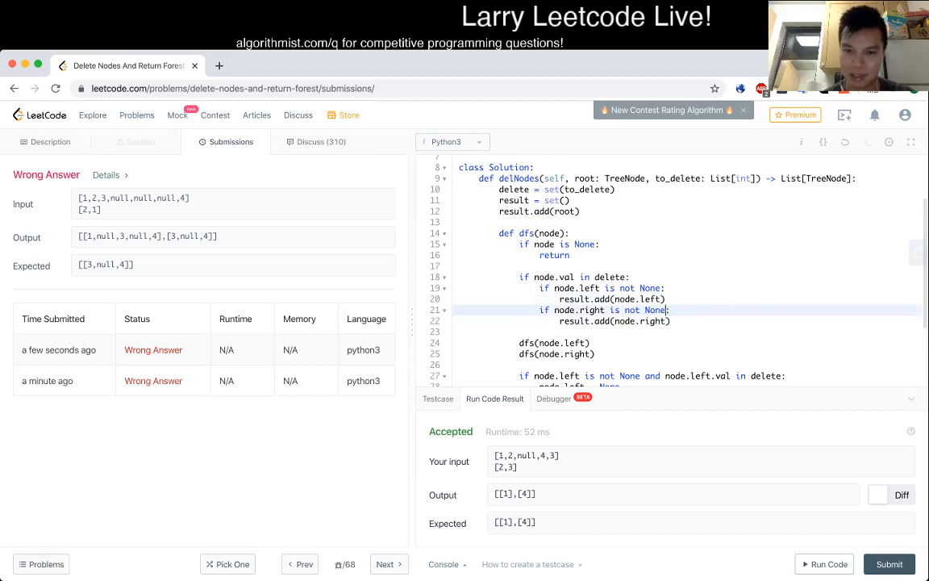
scroll(down, 3)
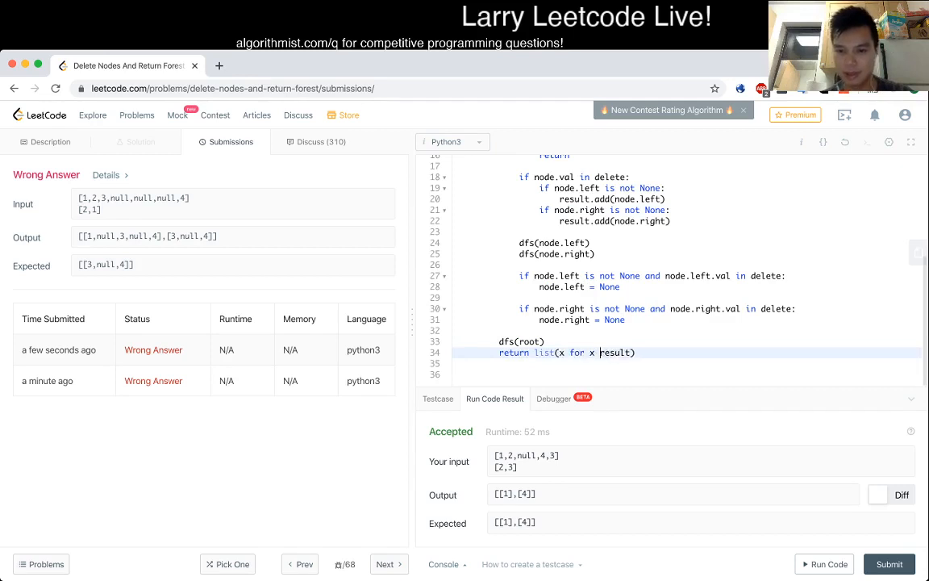
text(in result i)
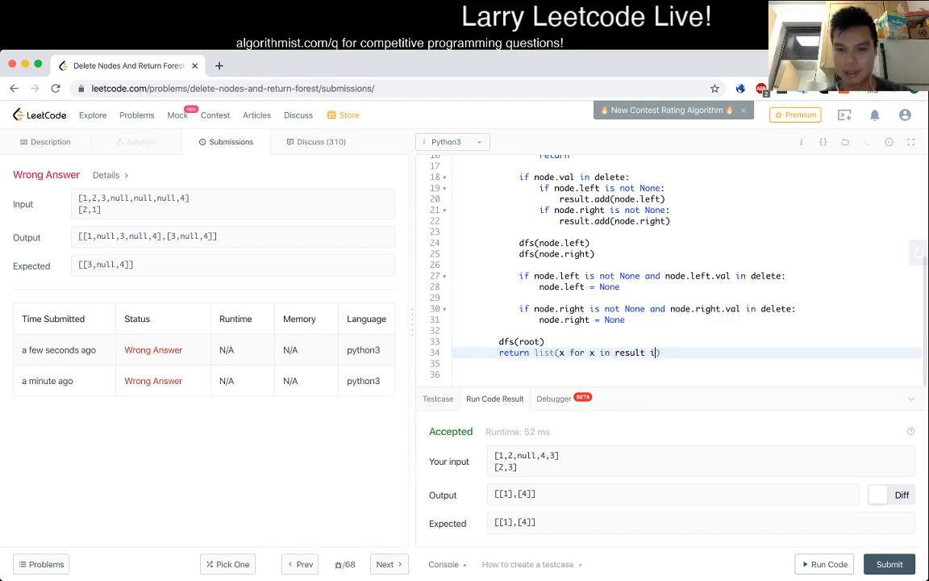
text(f x i)
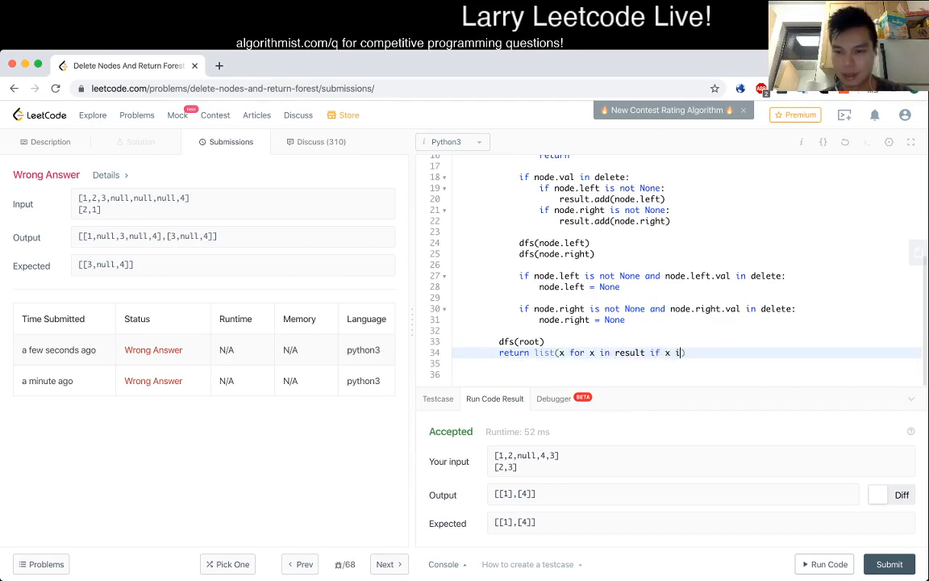
text(not in delete)
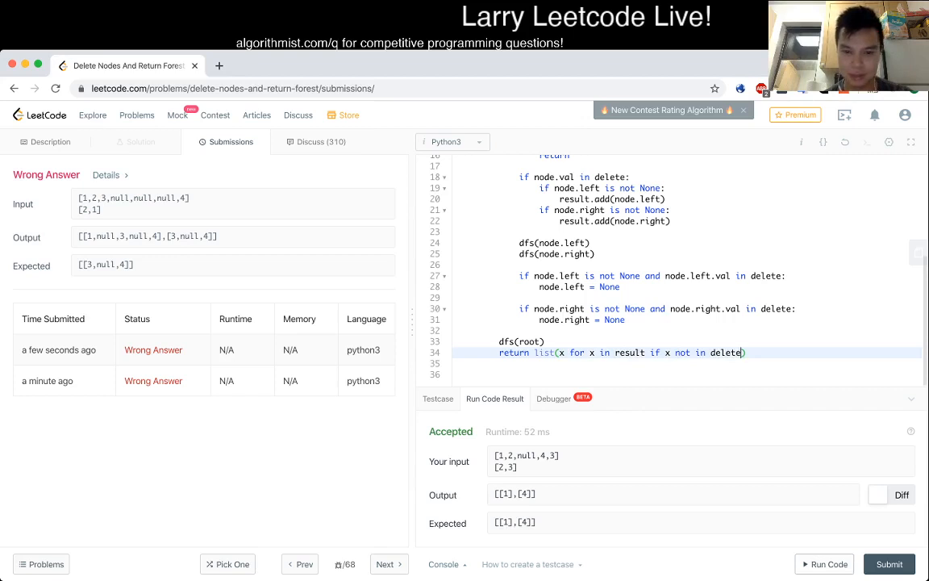
click(438, 398)
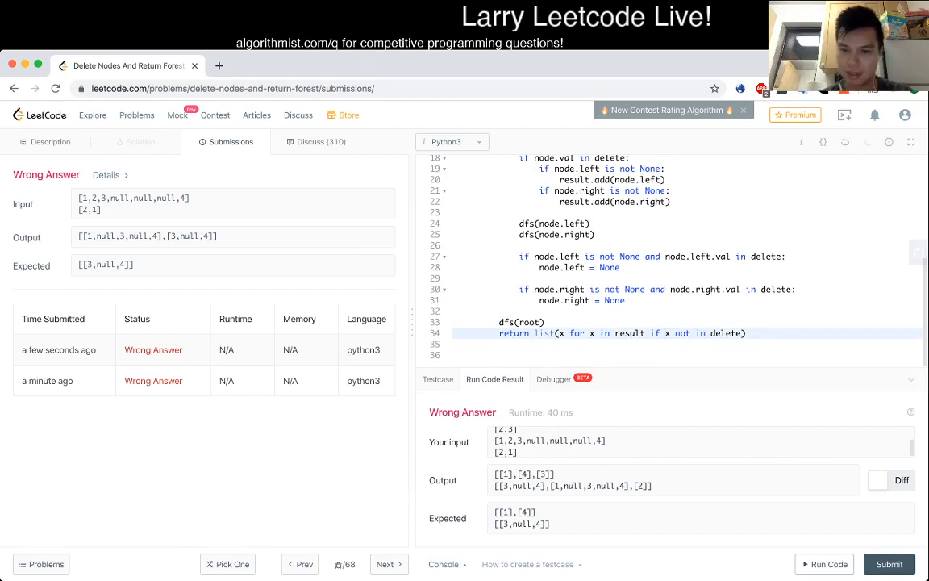
Change the filter to x.val not in delete and submit, accepted at 72 ms, 13 MB.
text(.val)
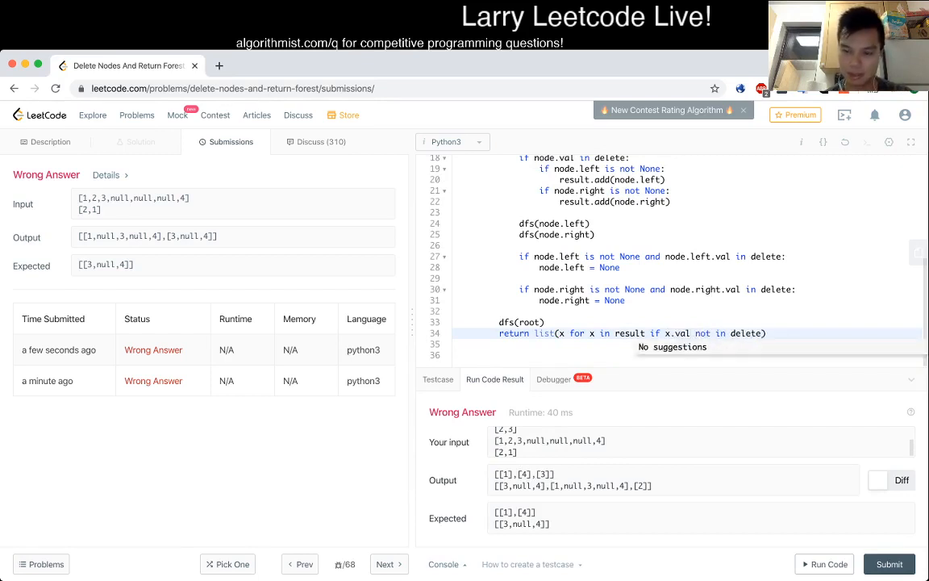
click(889, 564)
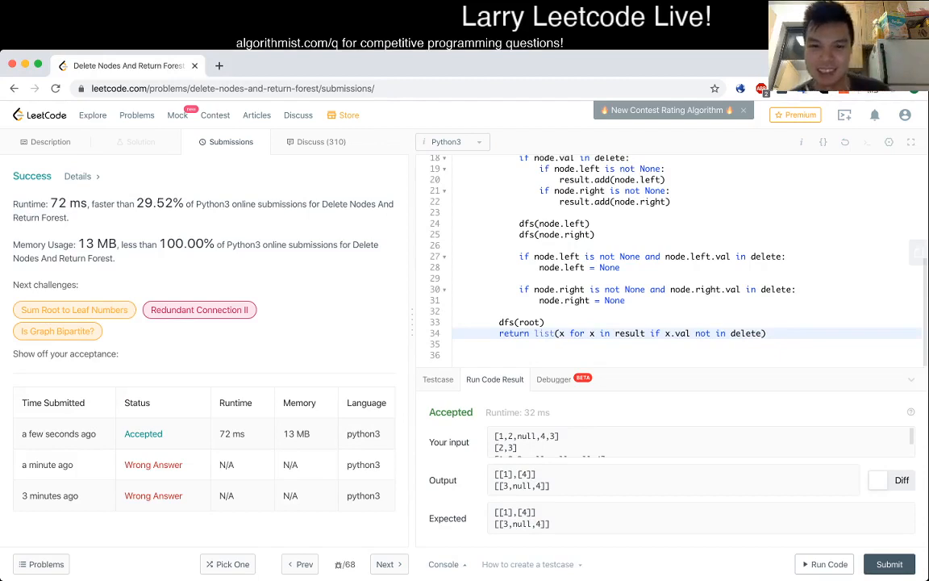
scroll(up, 3)
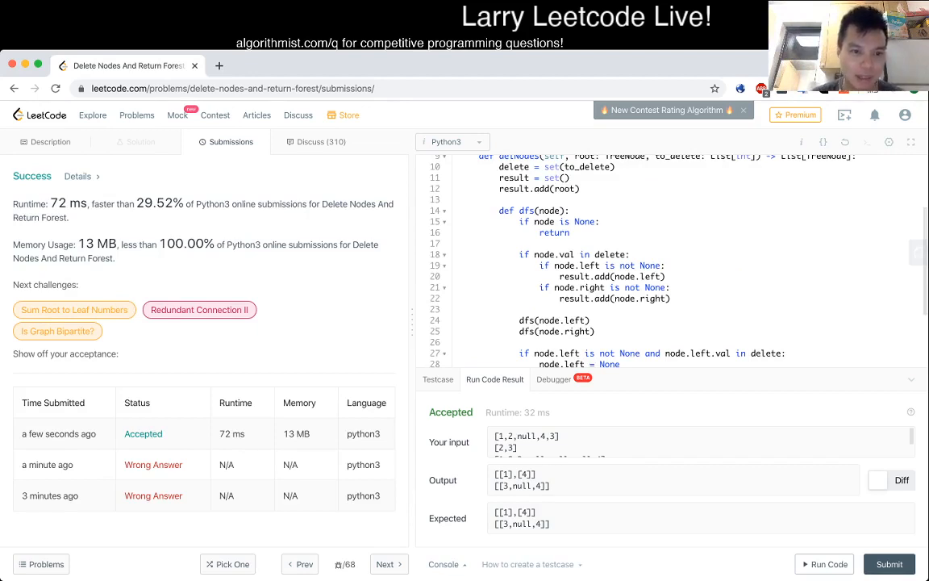
Reopen the Description tab and scroll through the accepted Python DFS solution to review it.
click(50, 141)
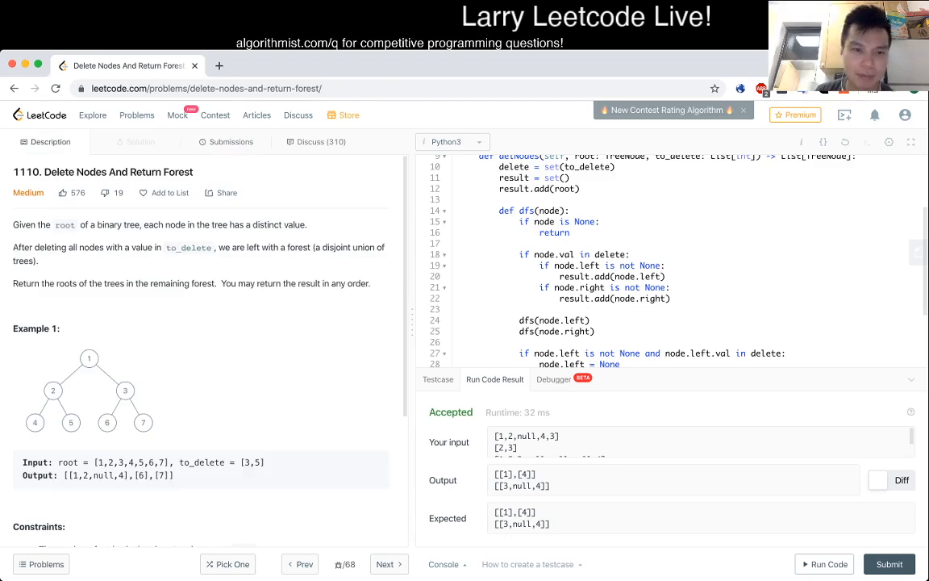
scroll(up, 3)
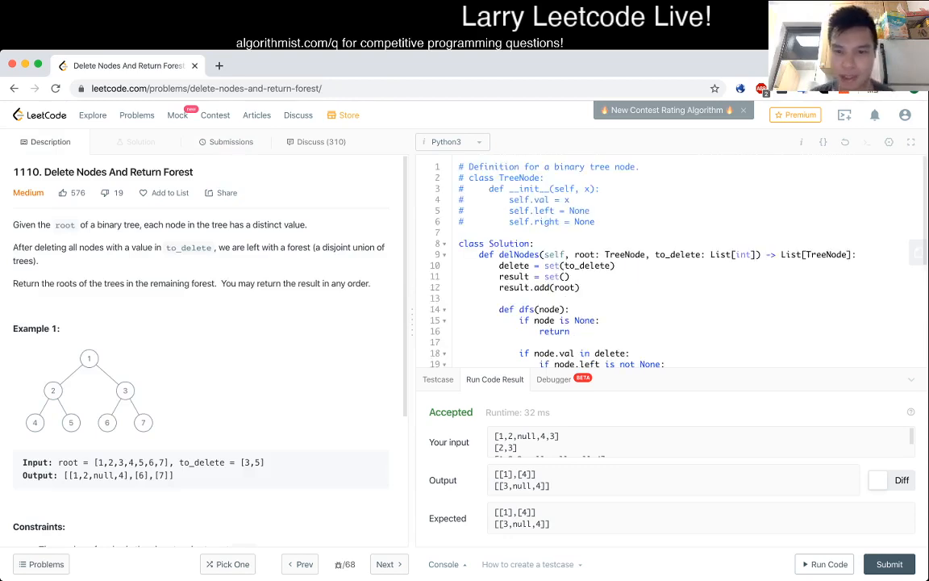
scroll(down, 3)
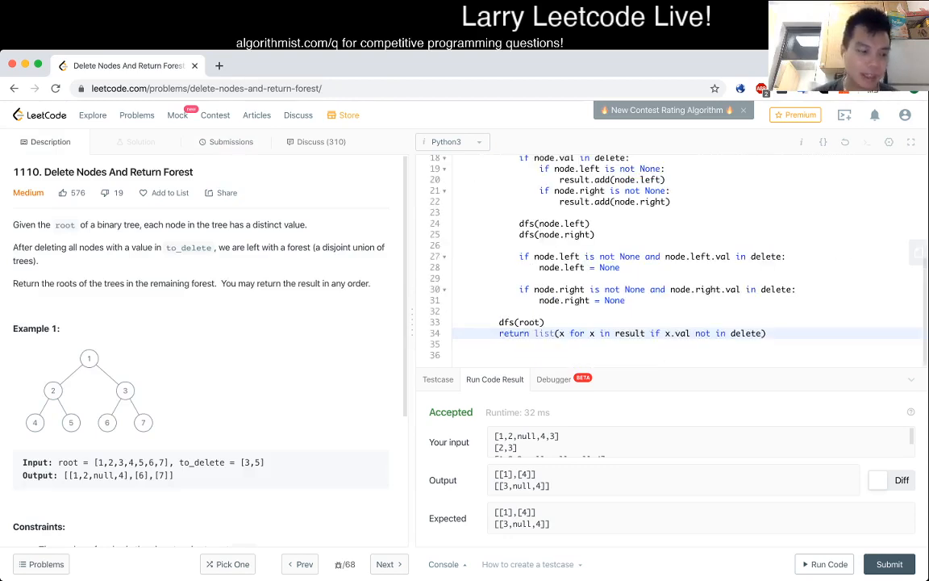
scroll(up, 3)
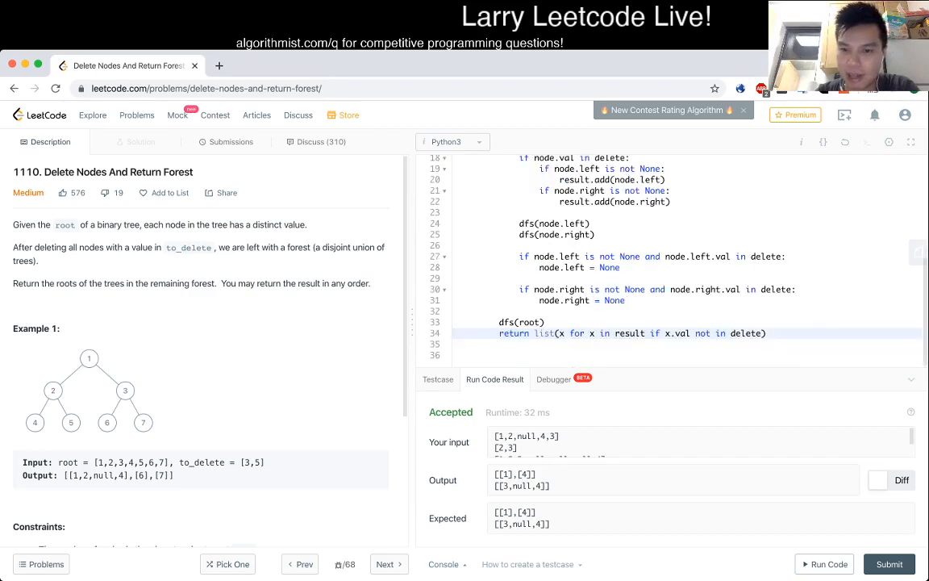
scroll(up, 3)
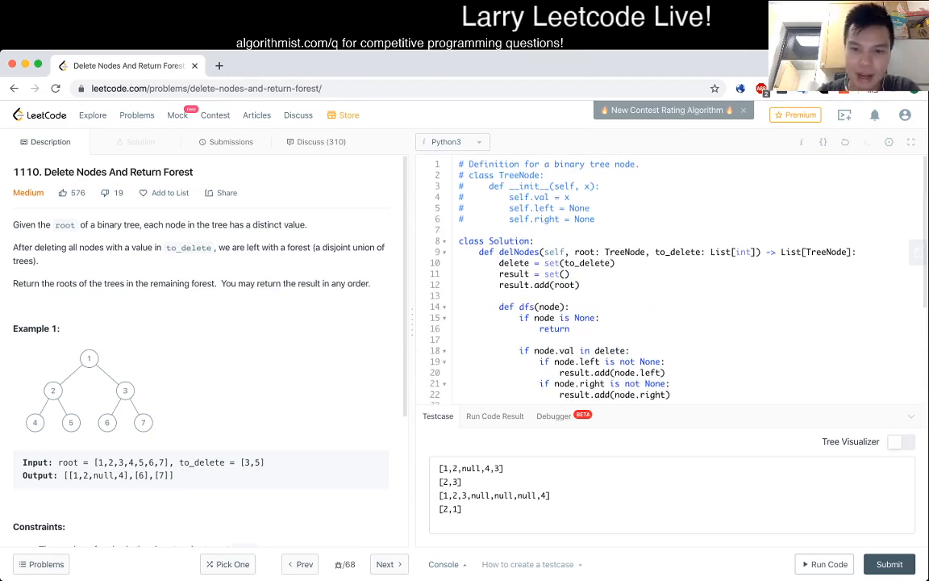
scroll(down, 3)
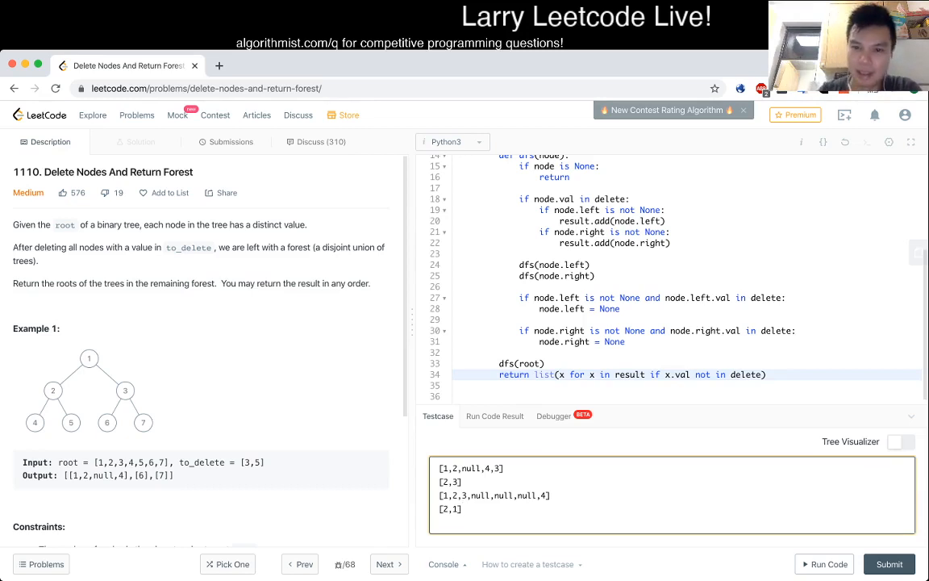
scroll(up, 3)
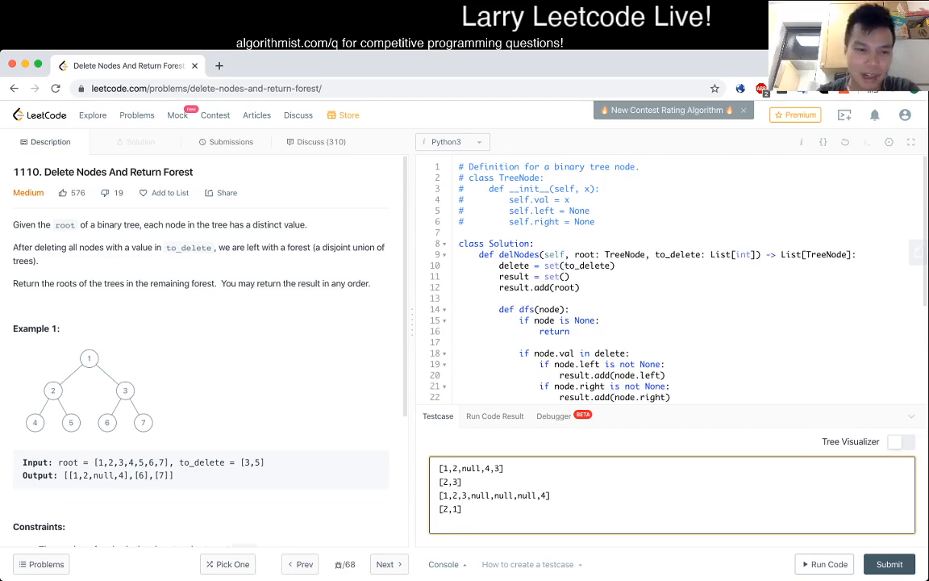
scroll(down, 3)
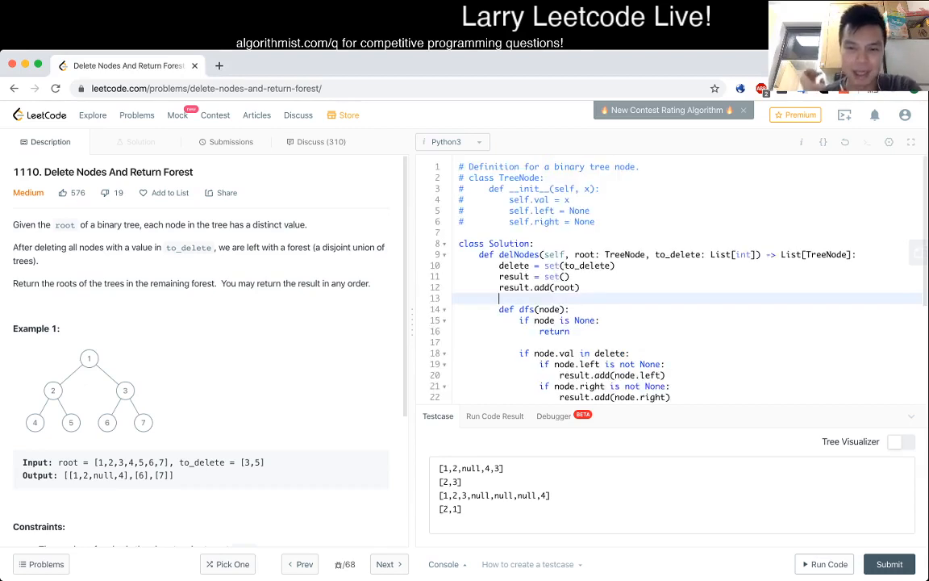
scroll(down, 3)
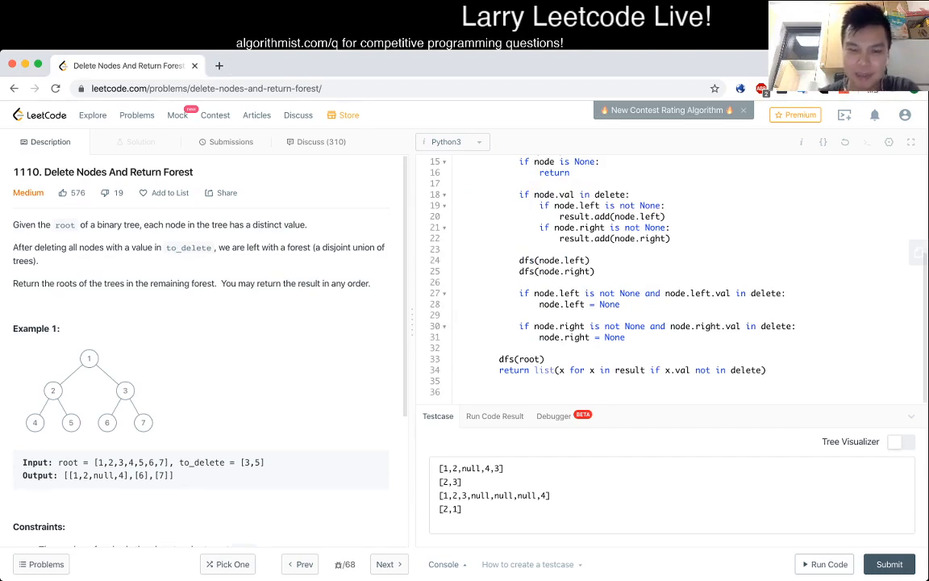
scroll(up, 3)
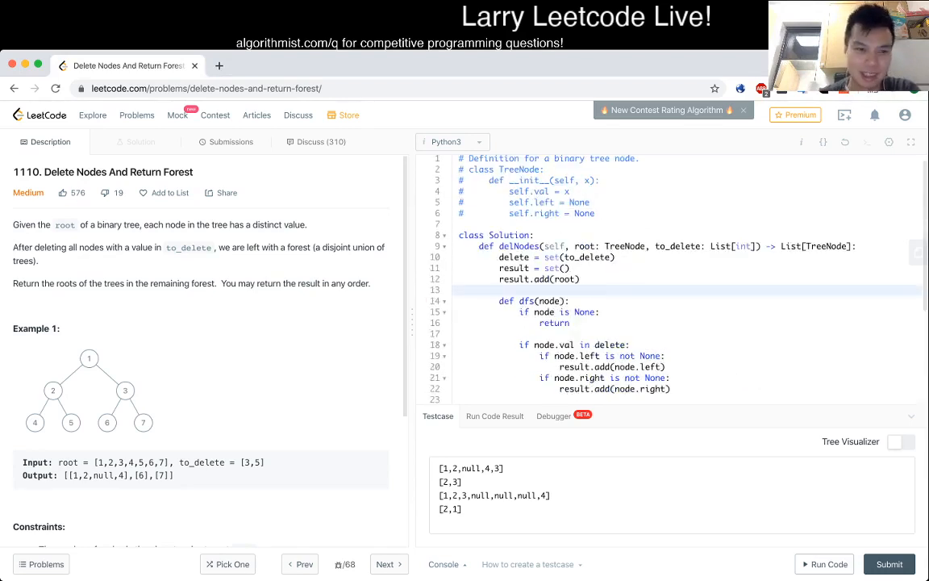